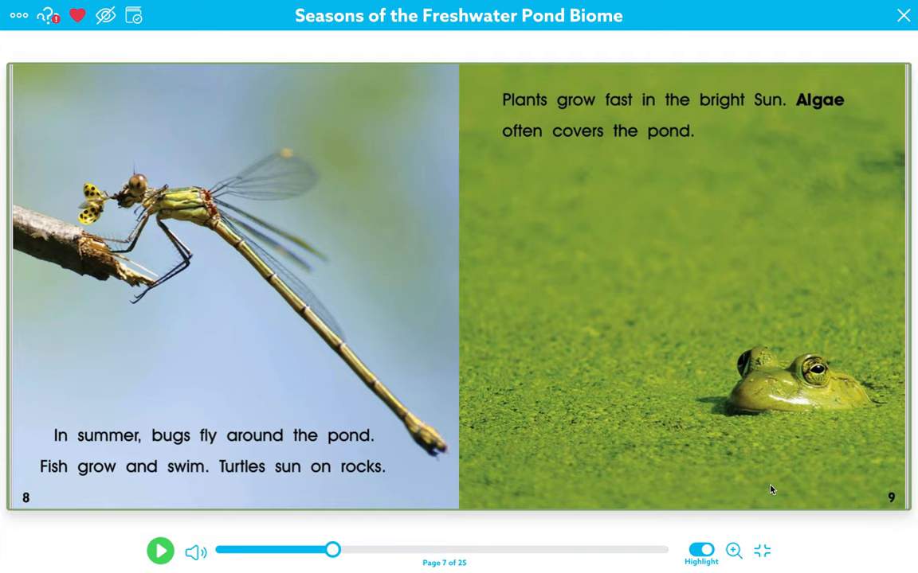
pyautogui.moveTo(404, 565)
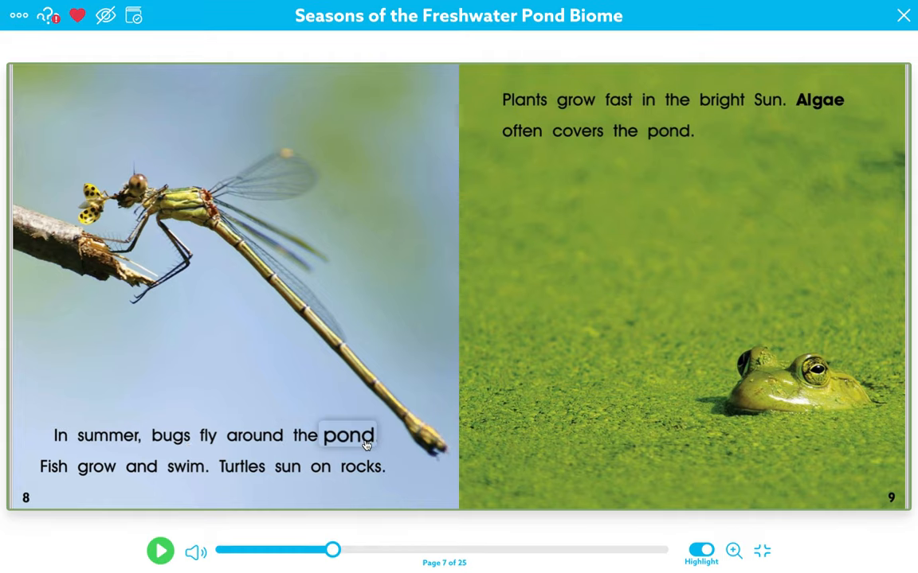
pyautogui.moveTo(195, 222)
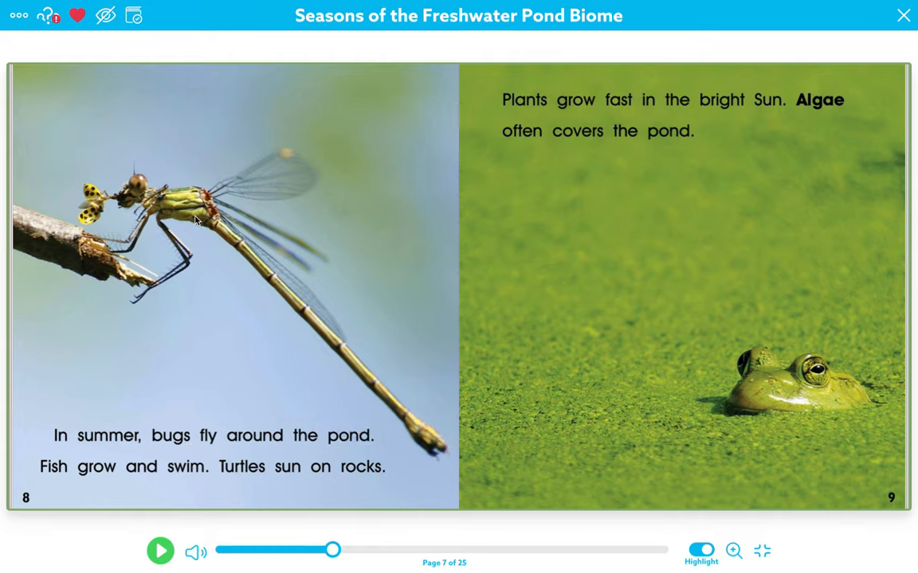
pyautogui.moveTo(659, 231)
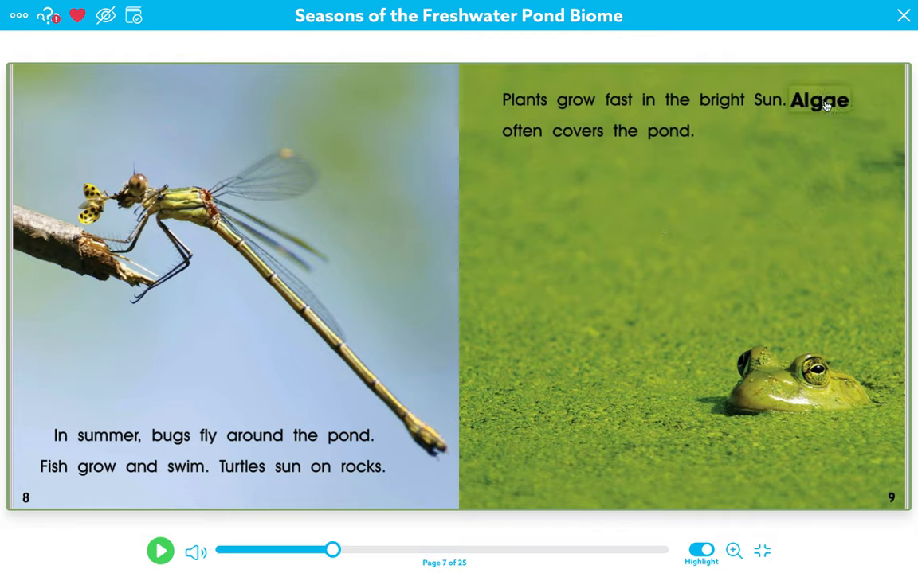
# Advance Weird Sea Creatures in Epic to page 21, the box jellyfish and lionfish pages
pyautogui.click(669, 131)
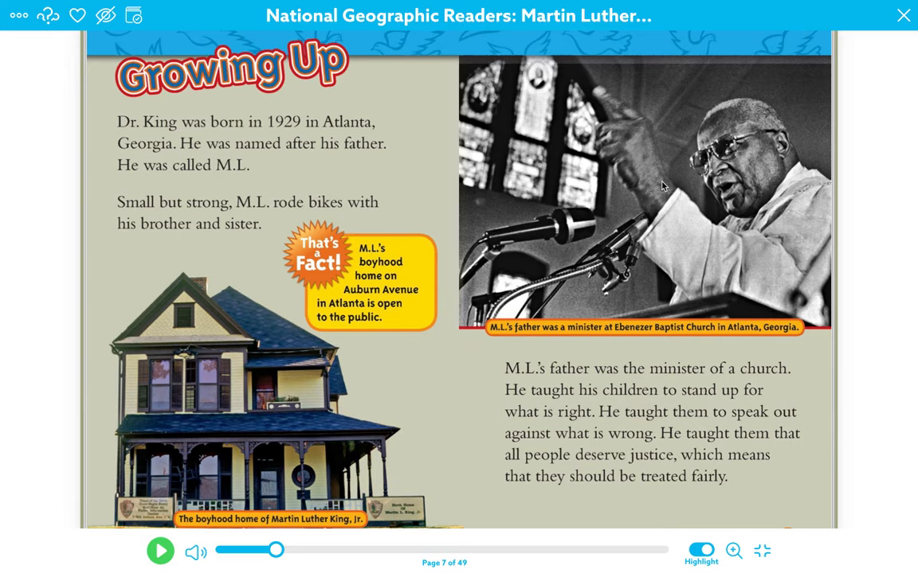
pyautogui.moveTo(48, 221)
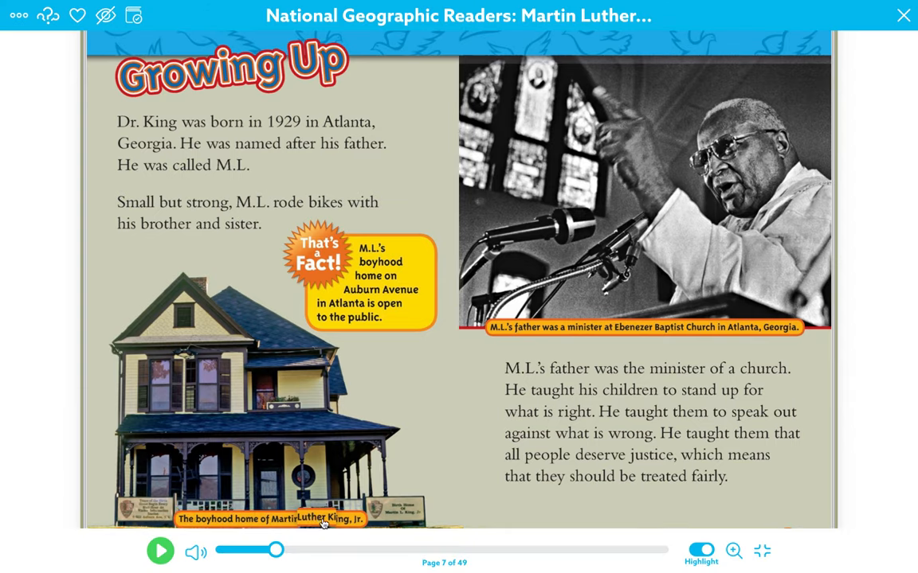
pyautogui.moveTo(426, 418)
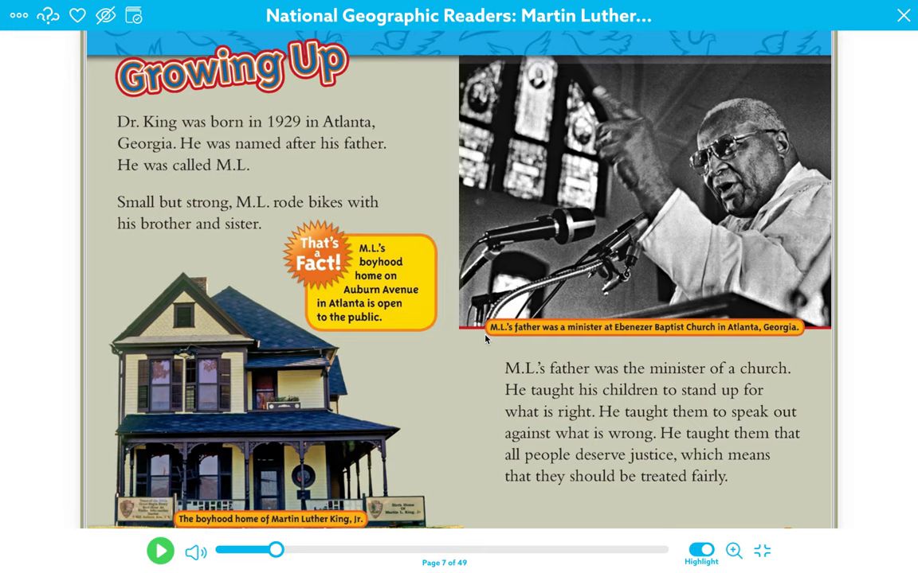
pyautogui.moveTo(489, 335)
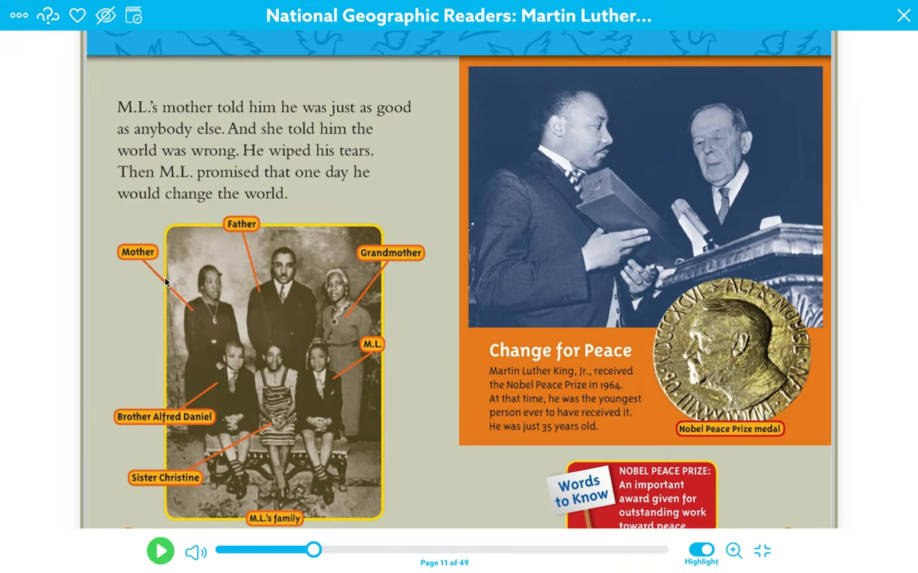
pyautogui.moveTo(285, 520)
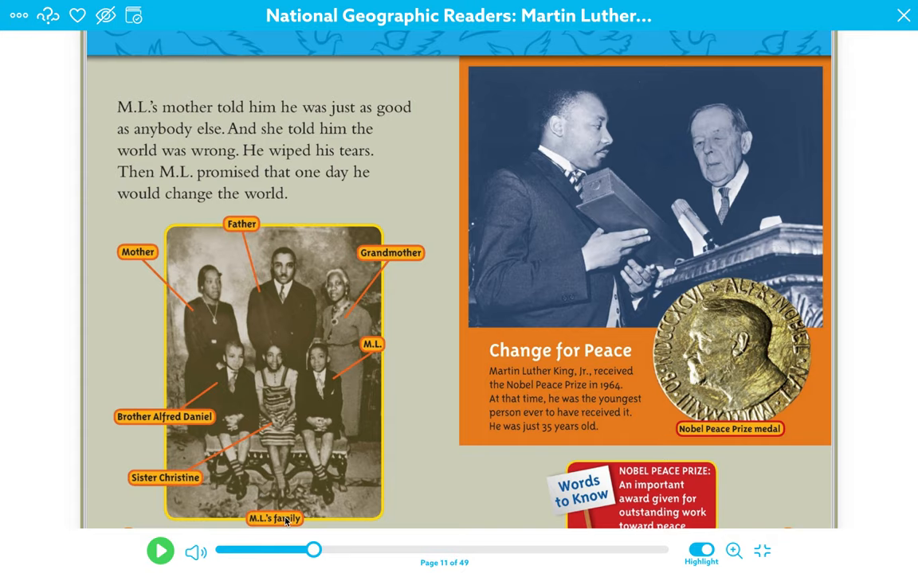
pyautogui.moveTo(239, 372)
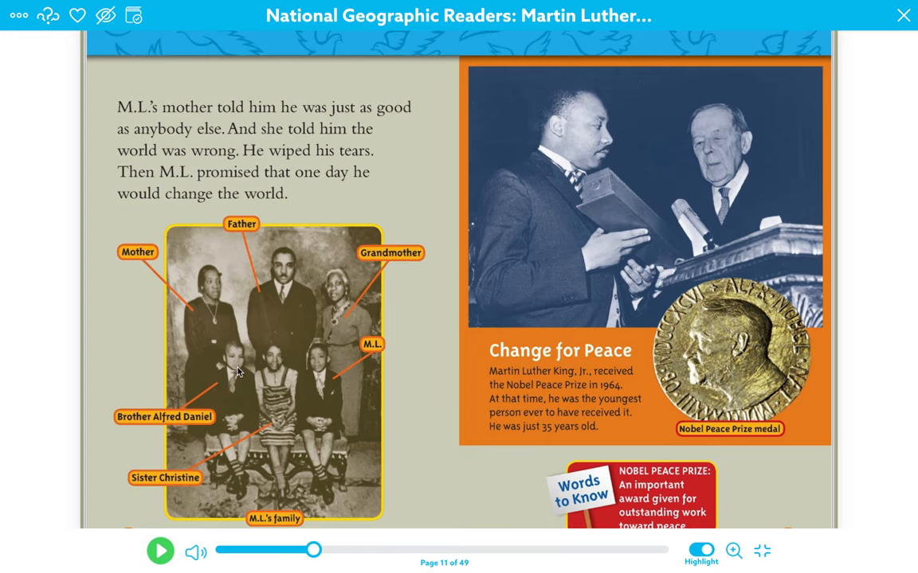
pyautogui.moveTo(349, 292)
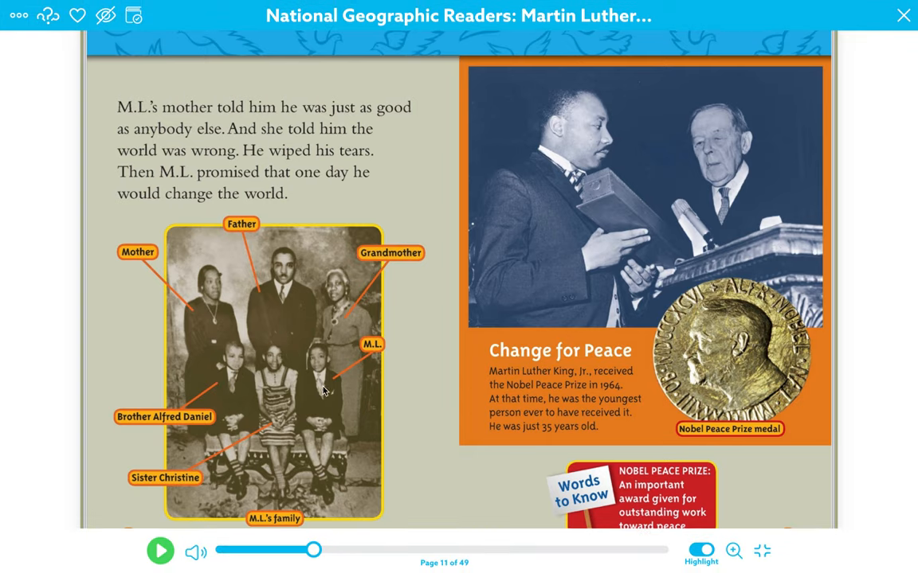
pyautogui.moveTo(377, 207)
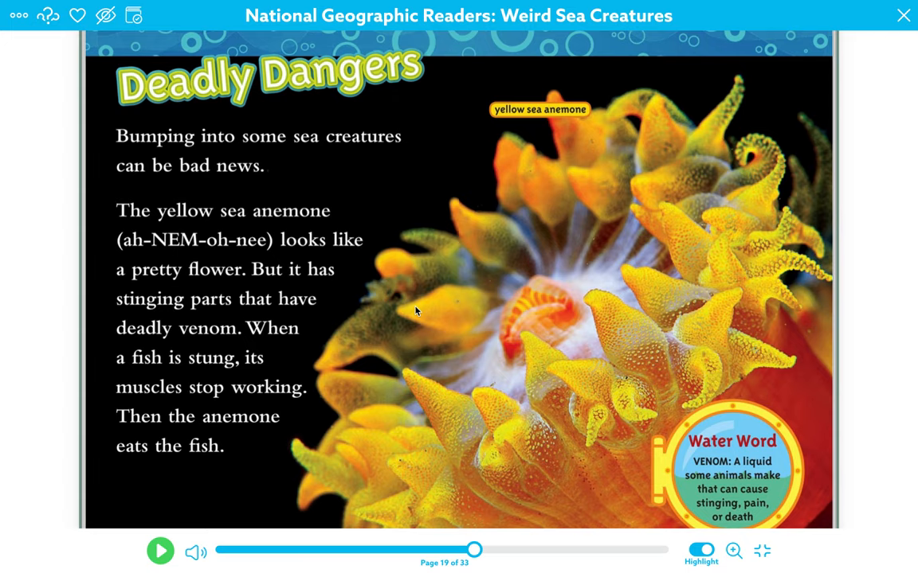
pyautogui.moveTo(534, 213)
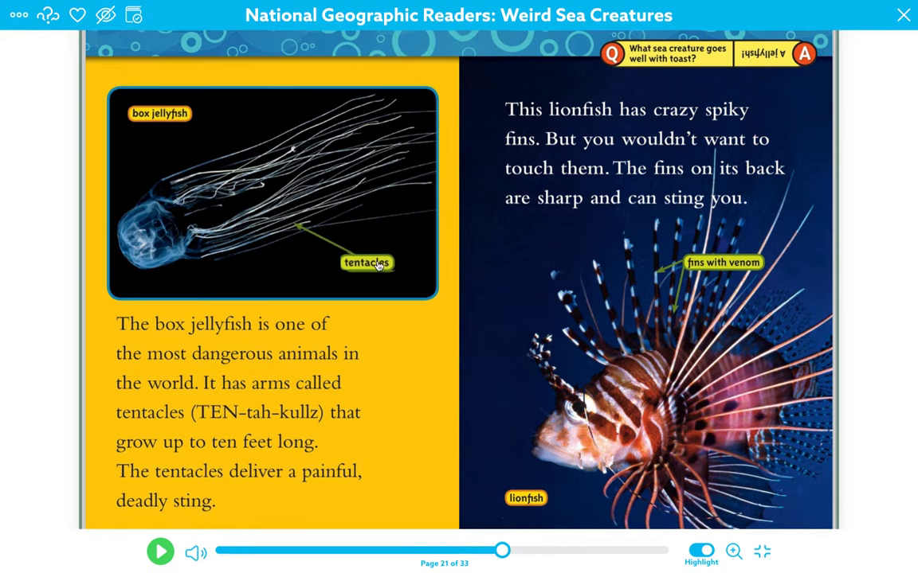
pyautogui.moveTo(296, 231)
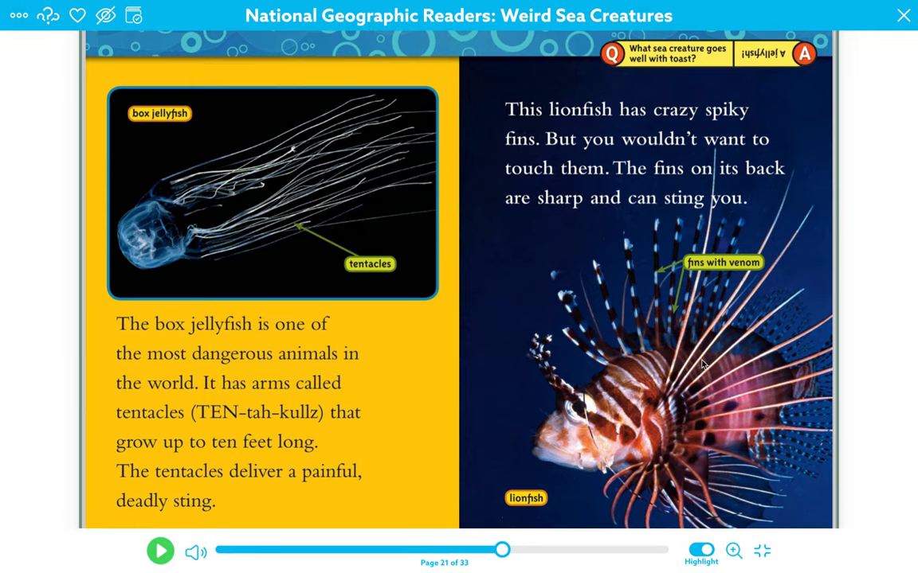
pyautogui.click(761, 550)
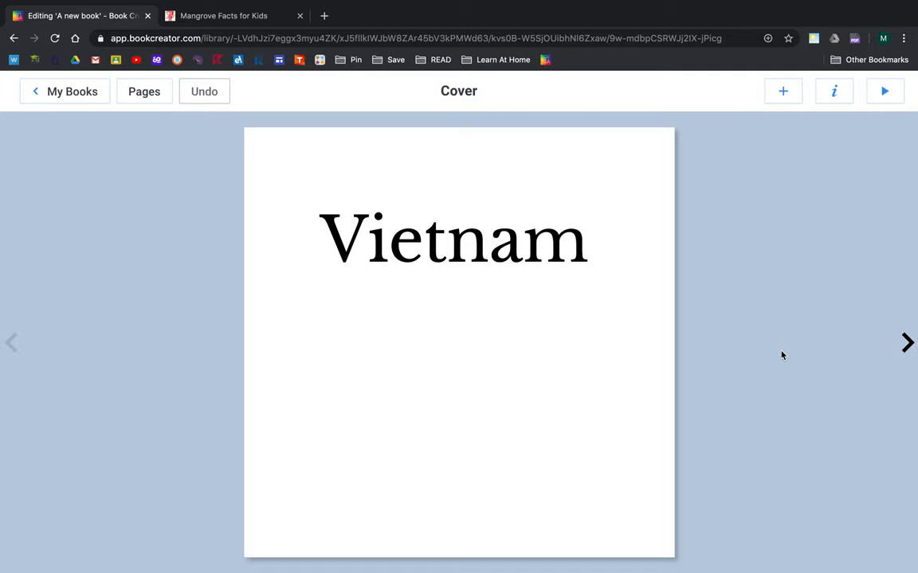
pyautogui.moveTo(907, 342)
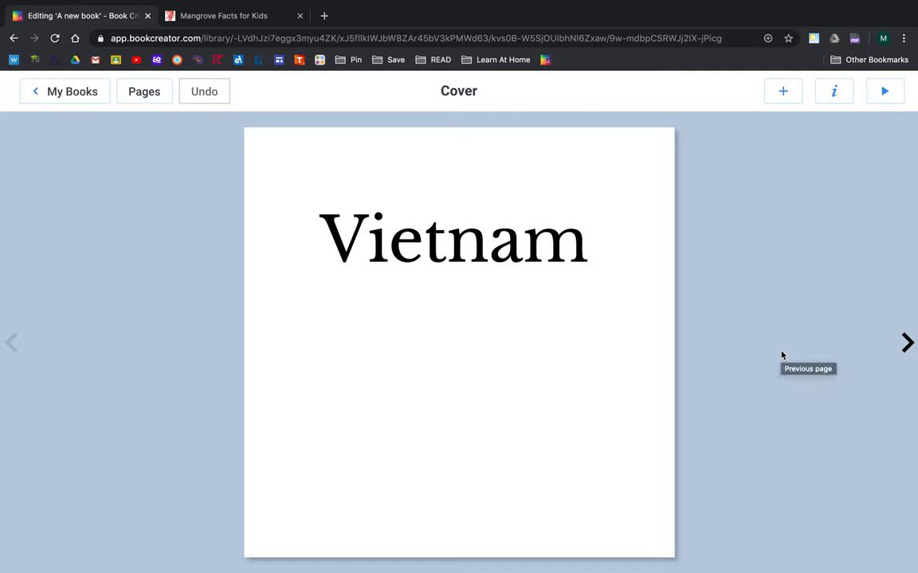
pyautogui.moveTo(879, 352)
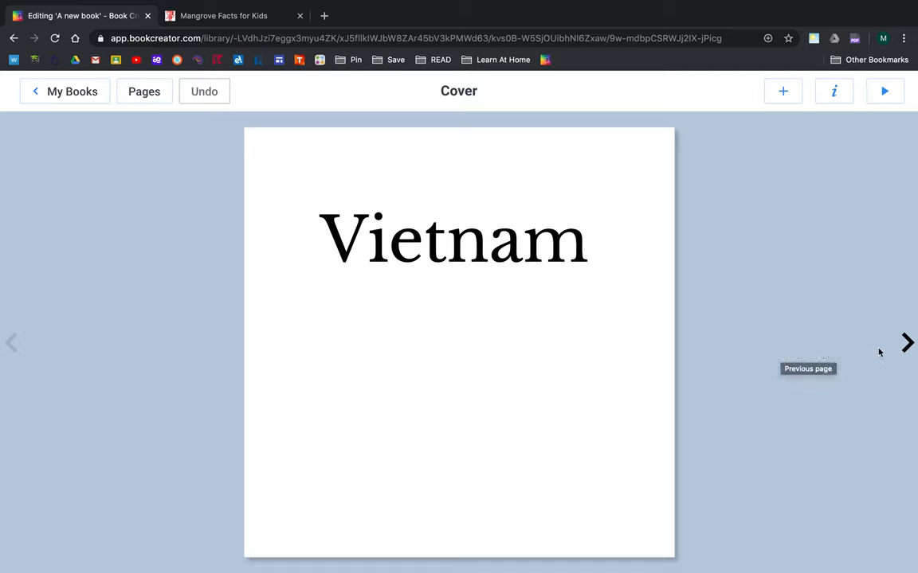
pyautogui.moveTo(905, 343)
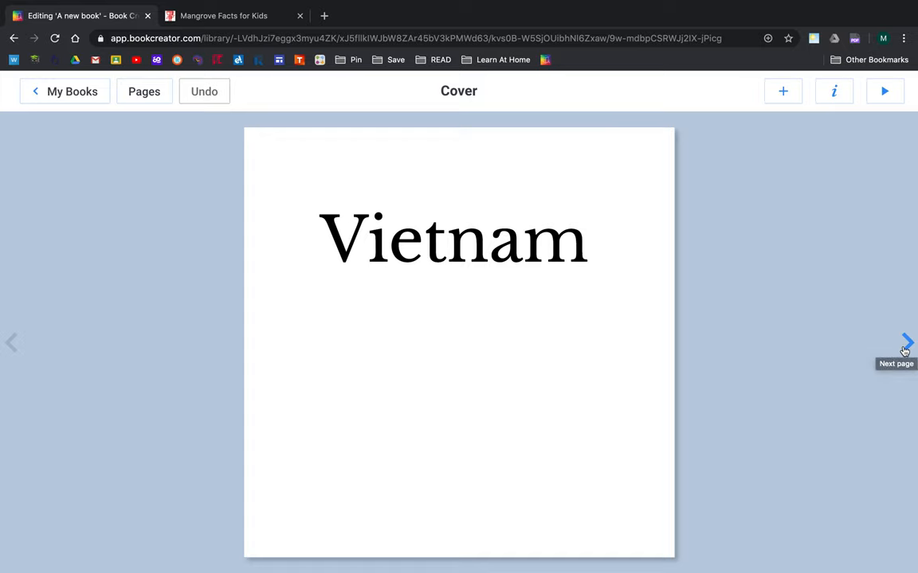
# Go from the Vietnam cover to page 2, the Landscape page
pyautogui.click(906, 343)
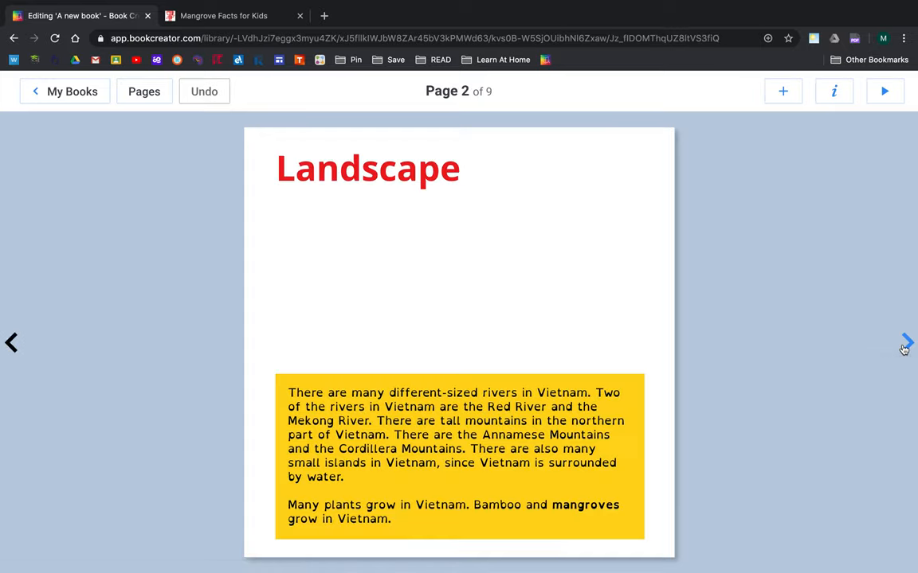
pyautogui.moveTo(801, 181)
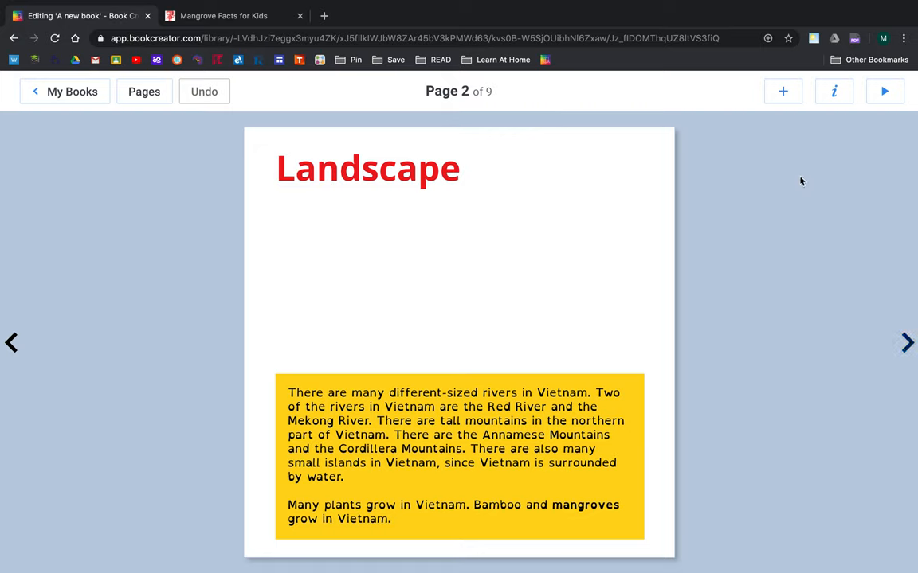
pyautogui.moveTo(539, 283)
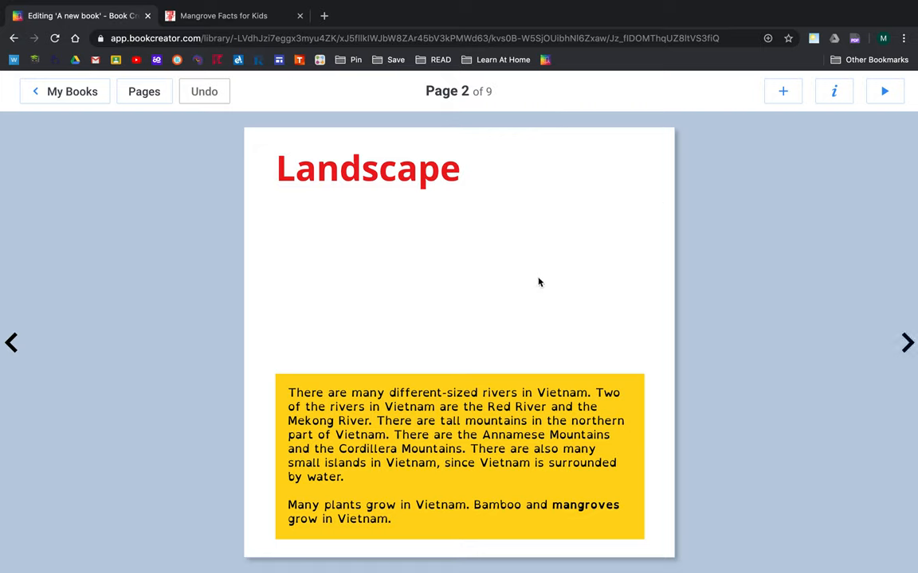
pyautogui.moveTo(549, 269)
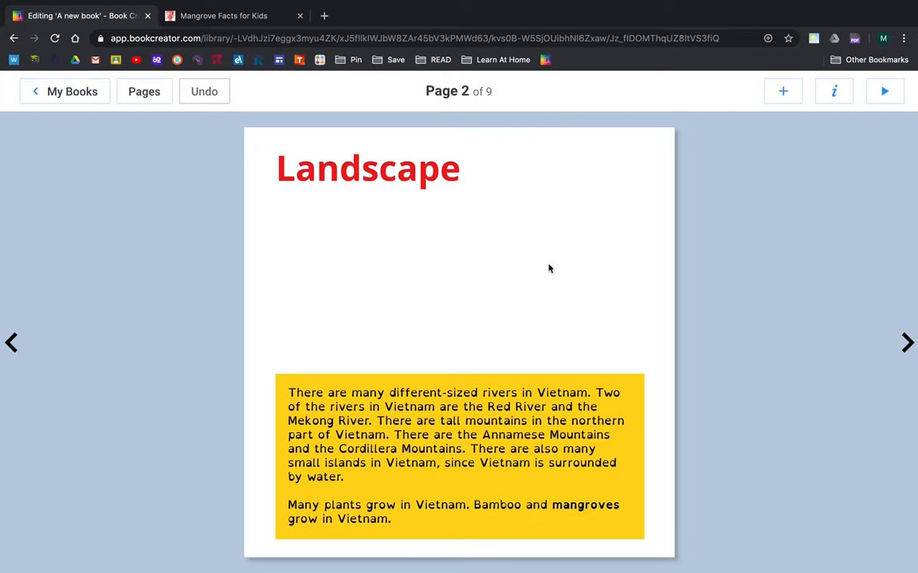
pyautogui.click(782, 91)
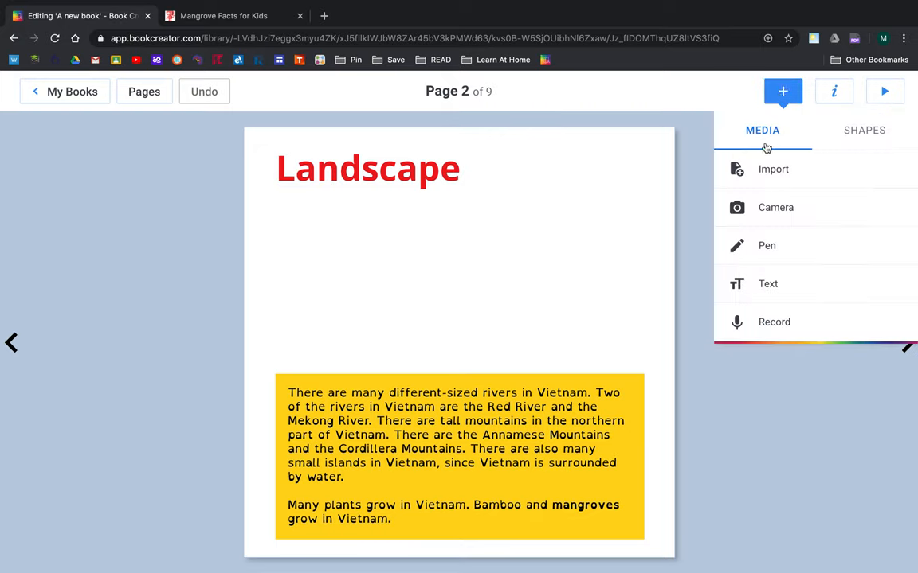
pyautogui.moveTo(773, 169)
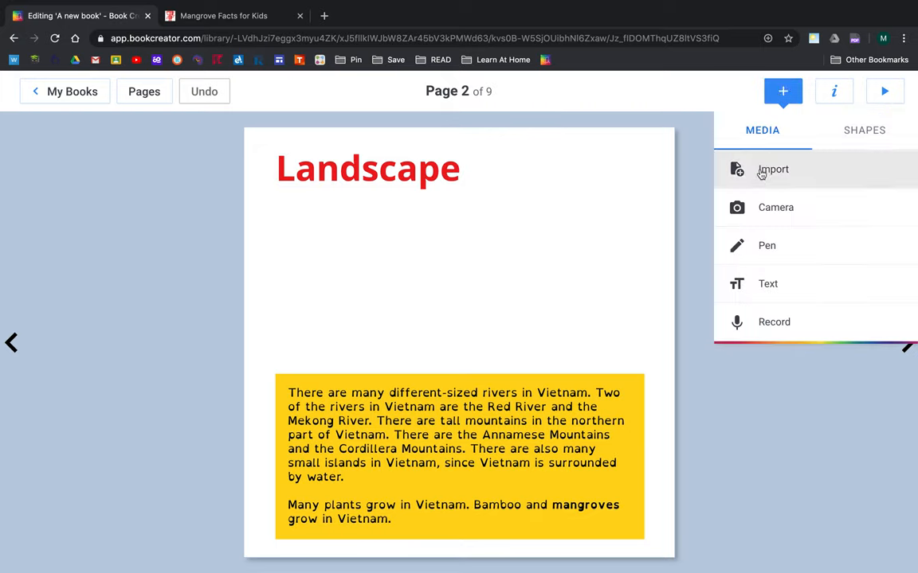
pyautogui.click(773, 168)
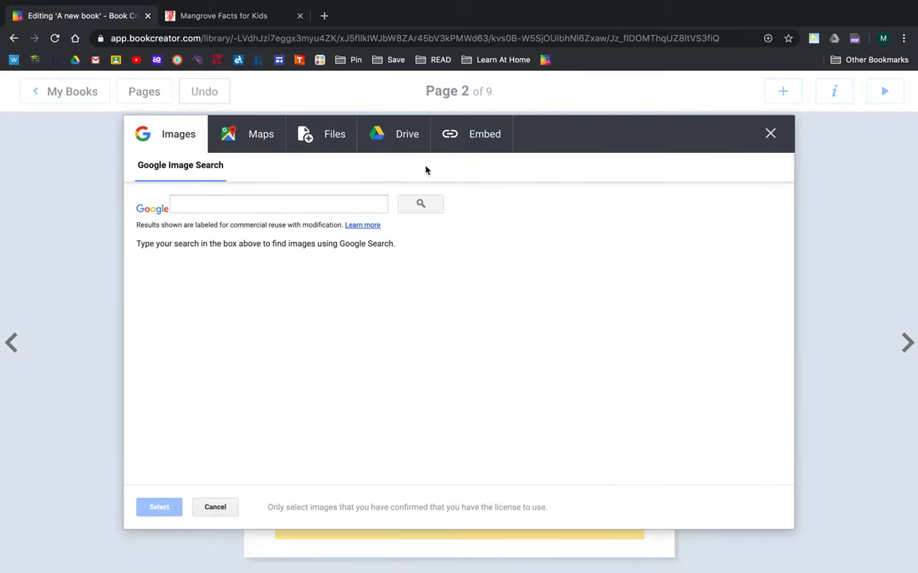
pyautogui.moveTo(175, 133)
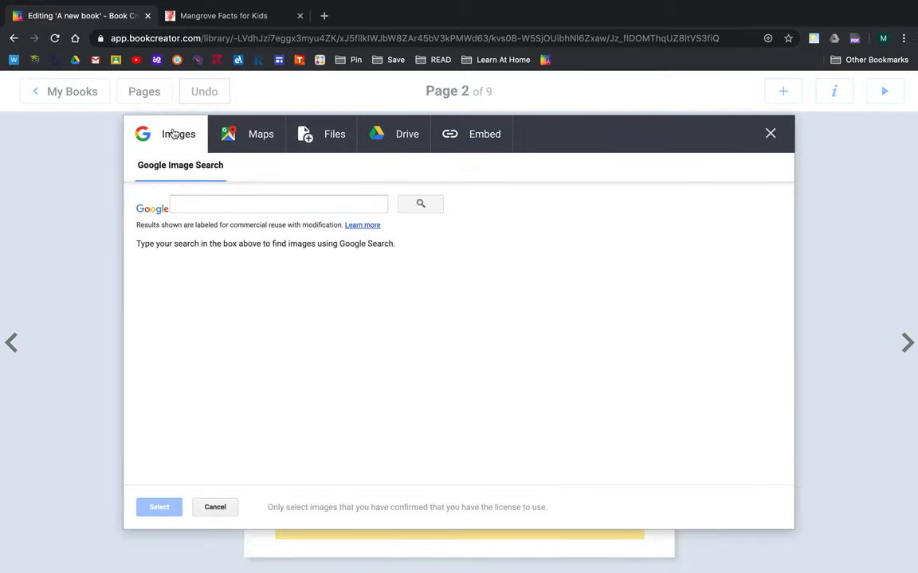
pyautogui.click(407, 134)
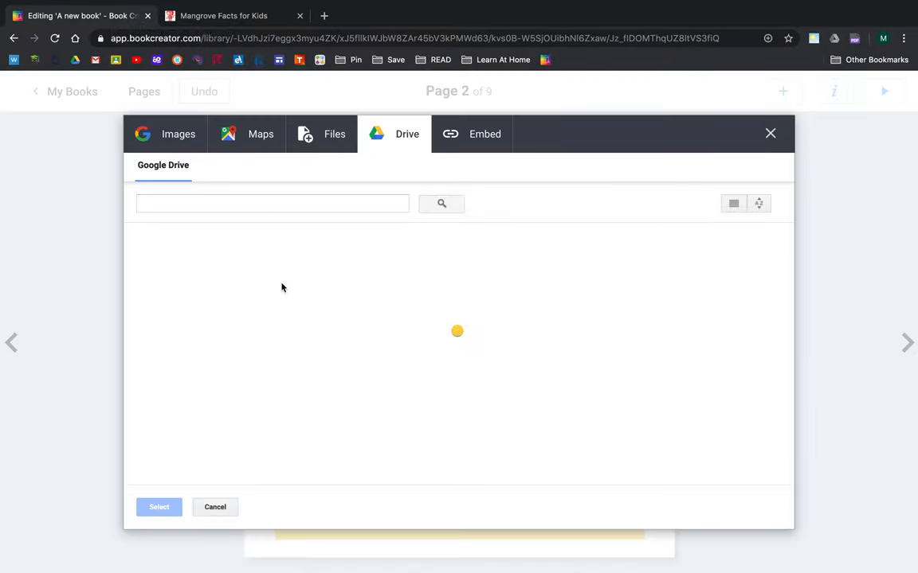
pyautogui.click(164, 134)
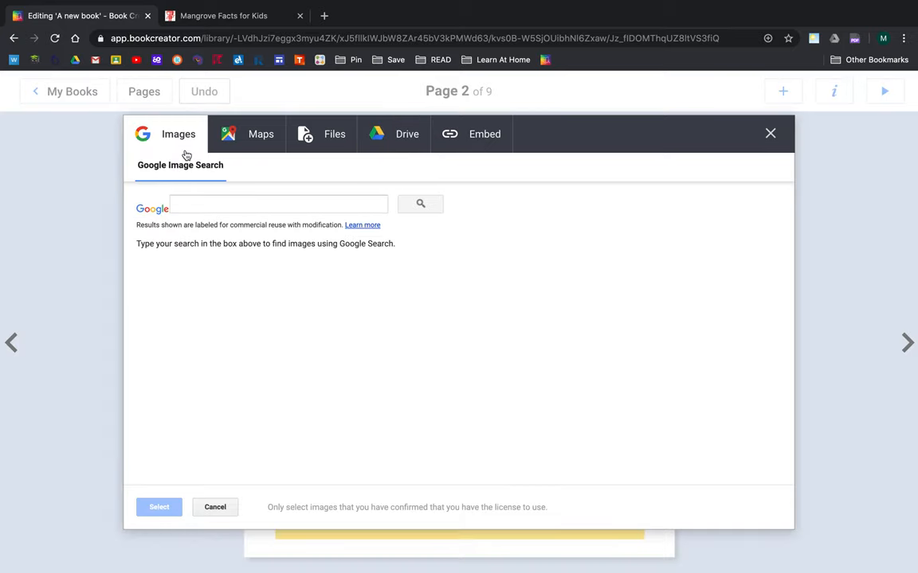
pyautogui.click(278, 204)
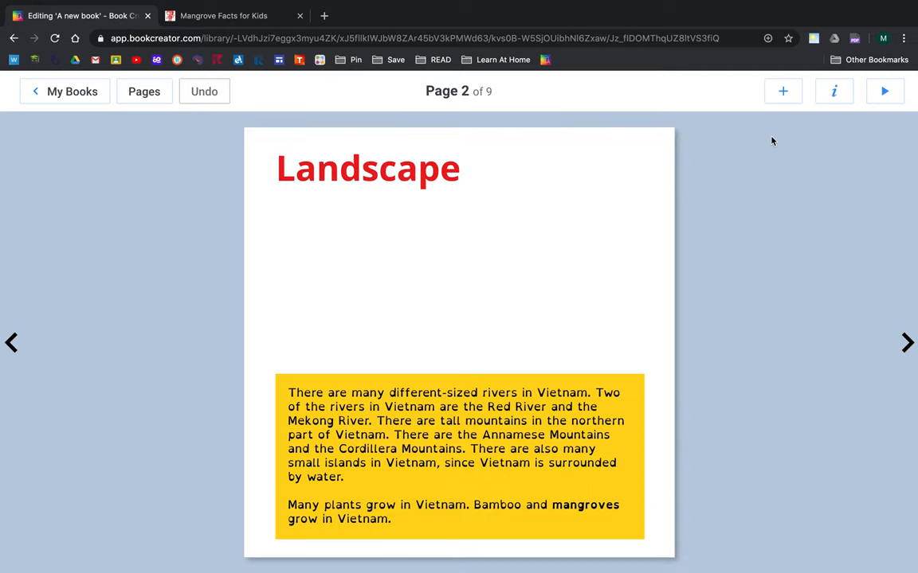
pyautogui.moveTo(464, 437)
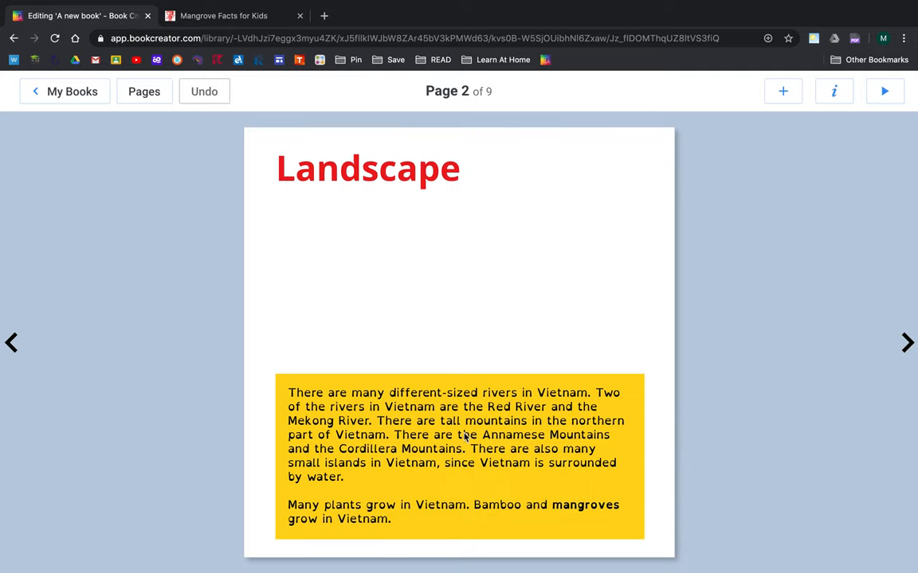
pyautogui.moveTo(564, 311)
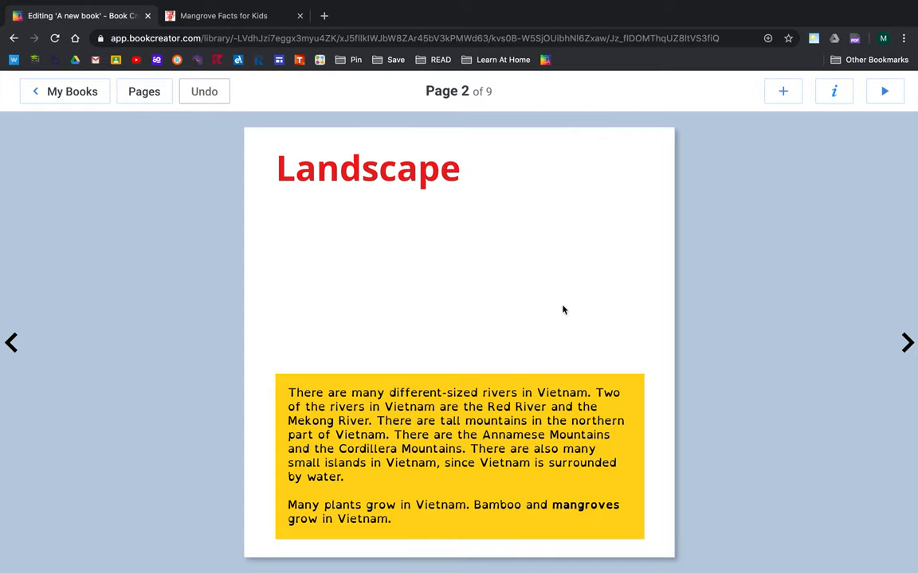
pyautogui.moveTo(522, 436)
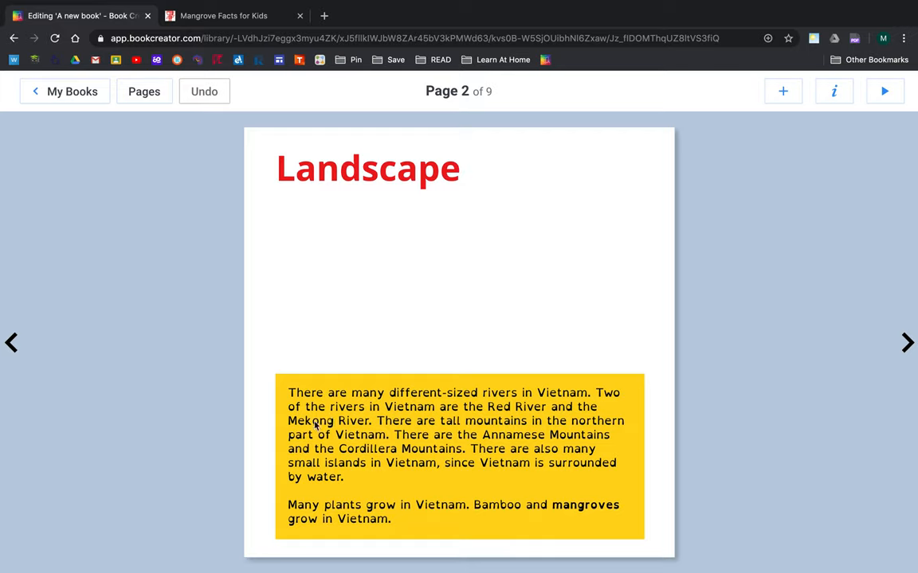
pyautogui.moveTo(747, 120)
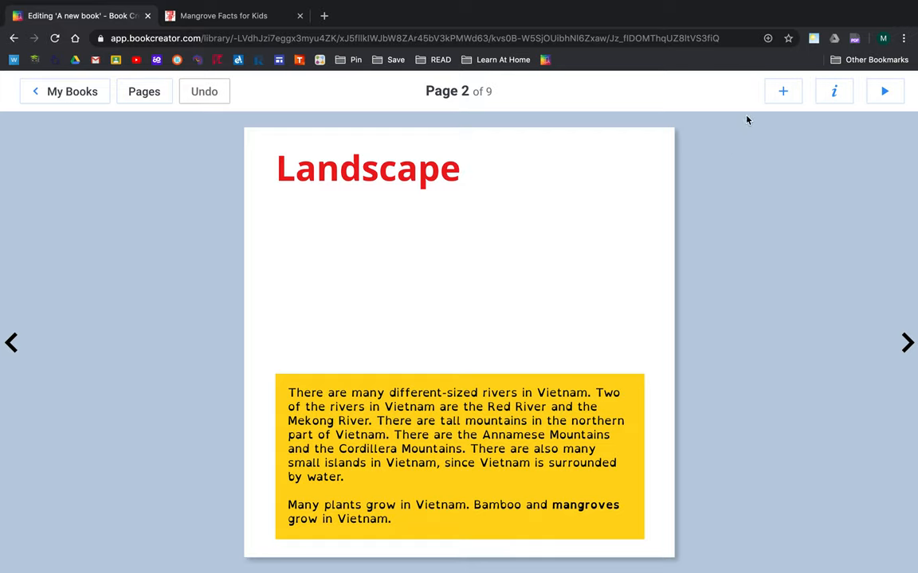
# Search images for 'red river', insert the boat photo, and shrink it above the text
pyautogui.click(782, 91)
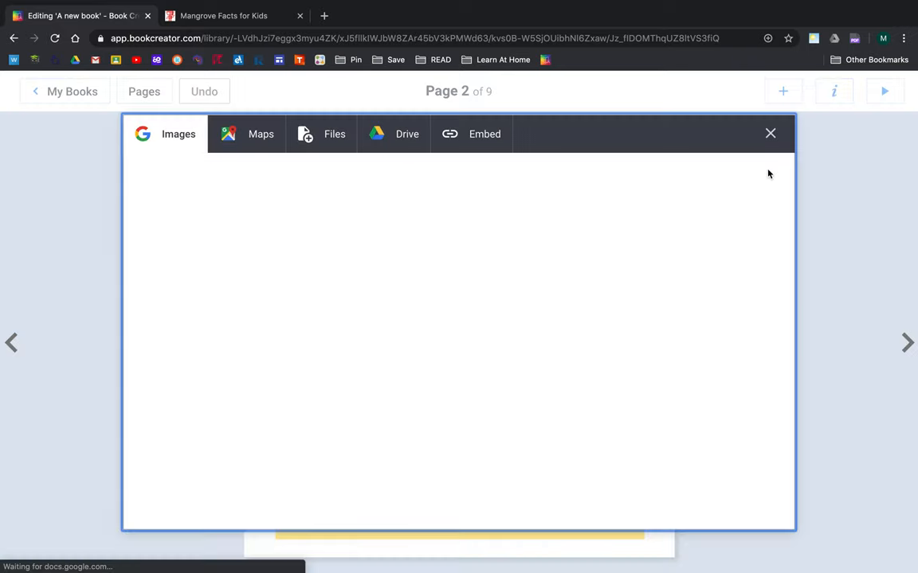
pyautogui.click(165, 134)
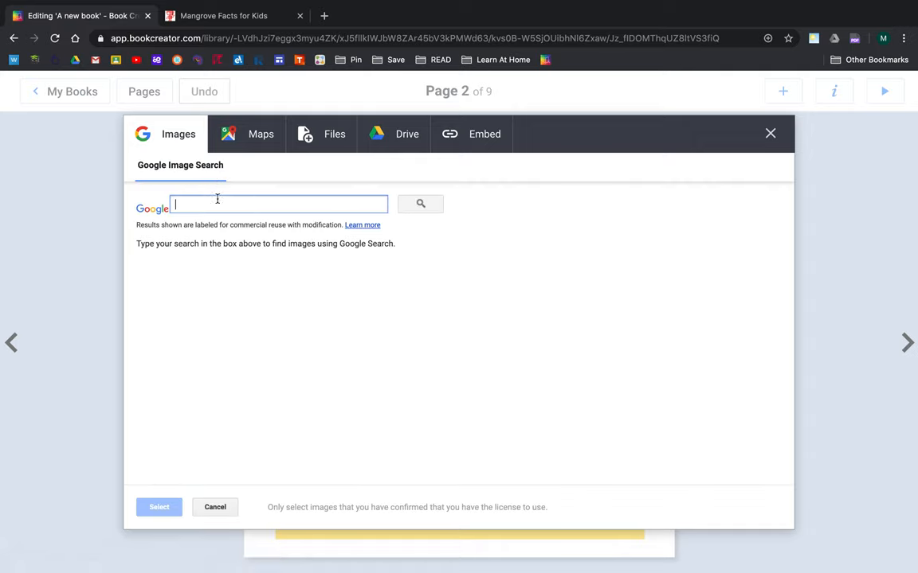
pyautogui.write('red river Vietnam')
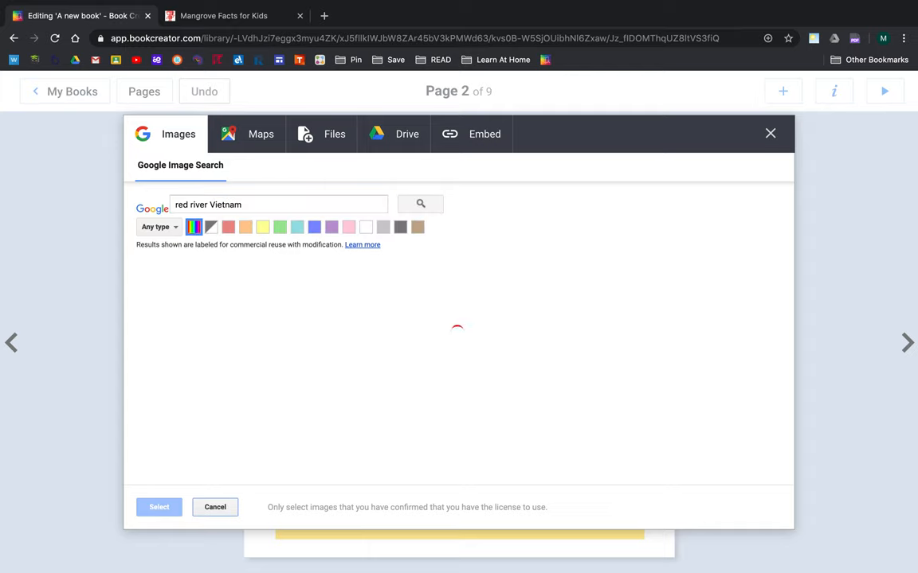
pyautogui.click(420, 204)
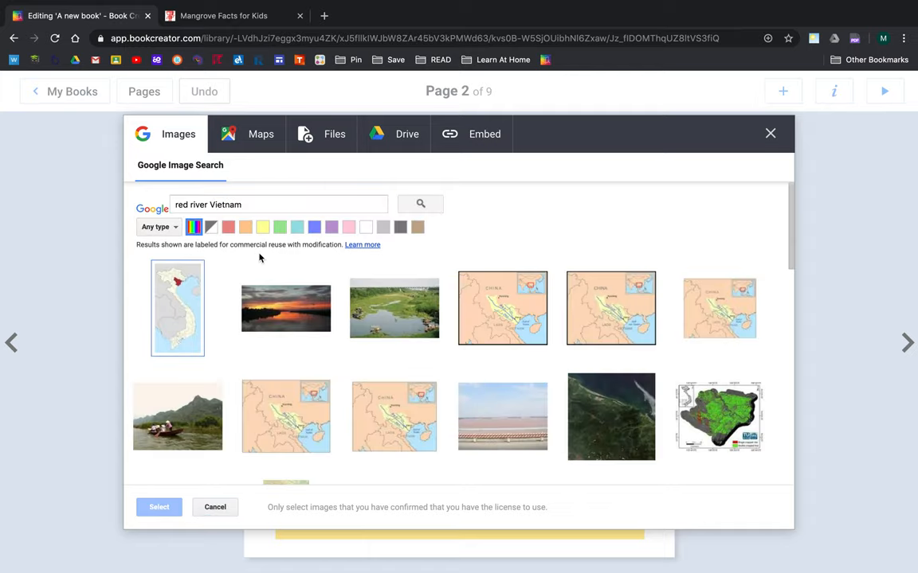
pyautogui.scroll(-3)
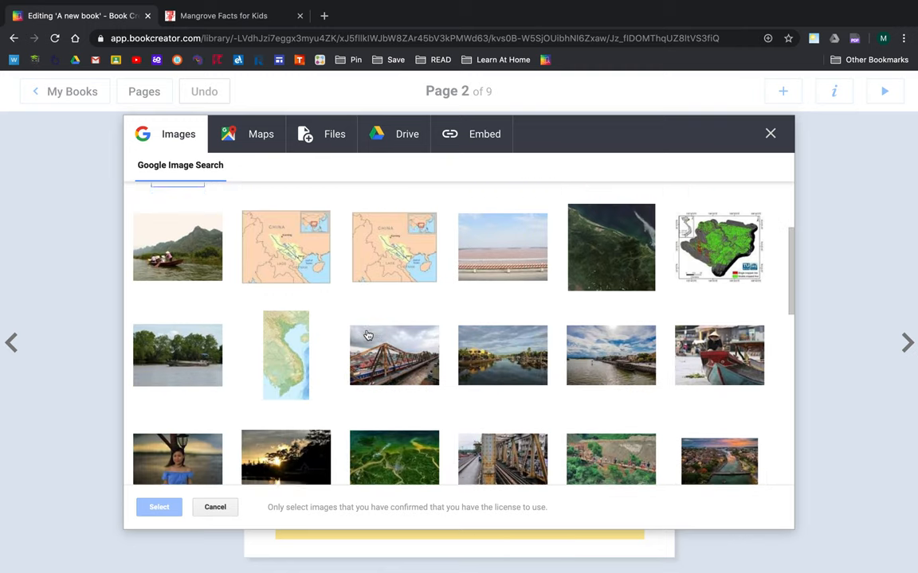
pyautogui.scroll(-3)
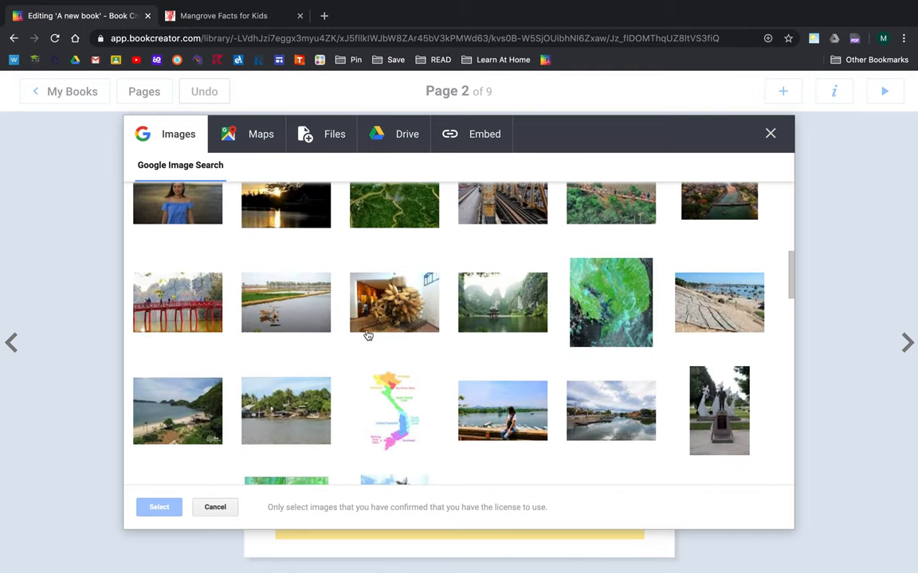
pyautogui.scroll(-3)
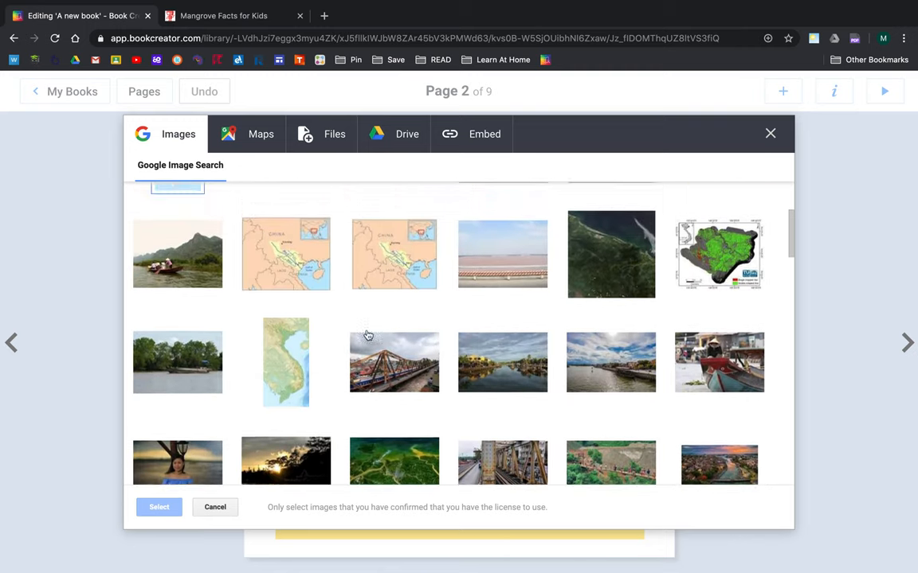
pyautogui.click(177, 304)
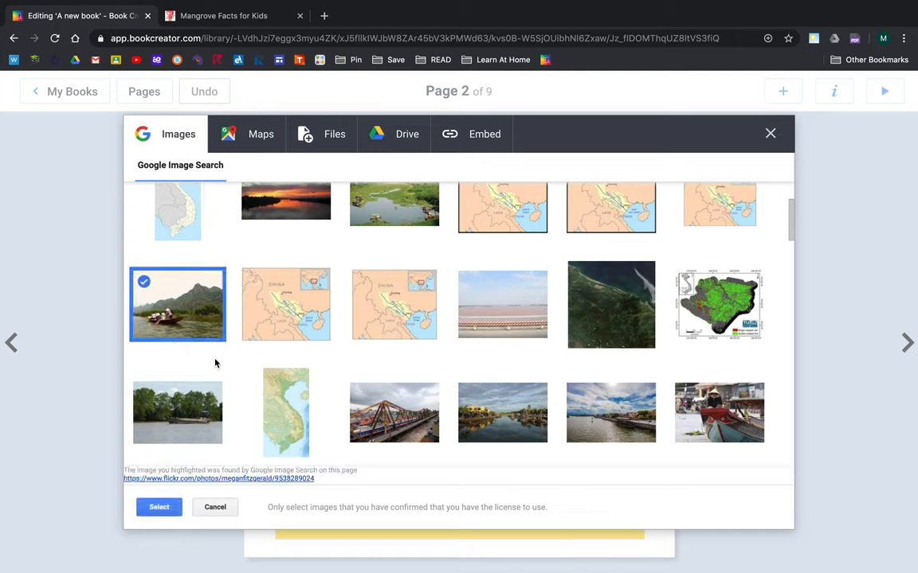
pyautogui.moveTo(155, 319)
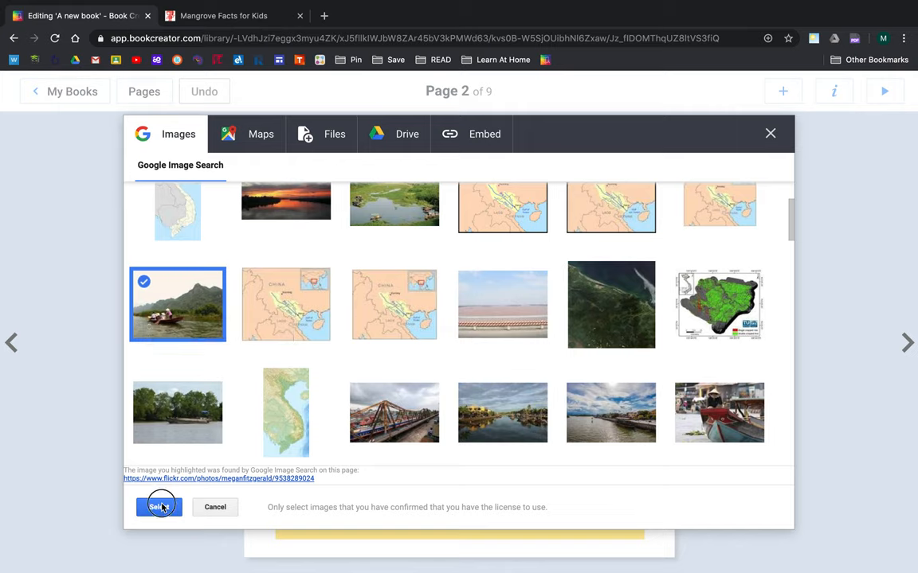
pyautogui.click(159, 507)
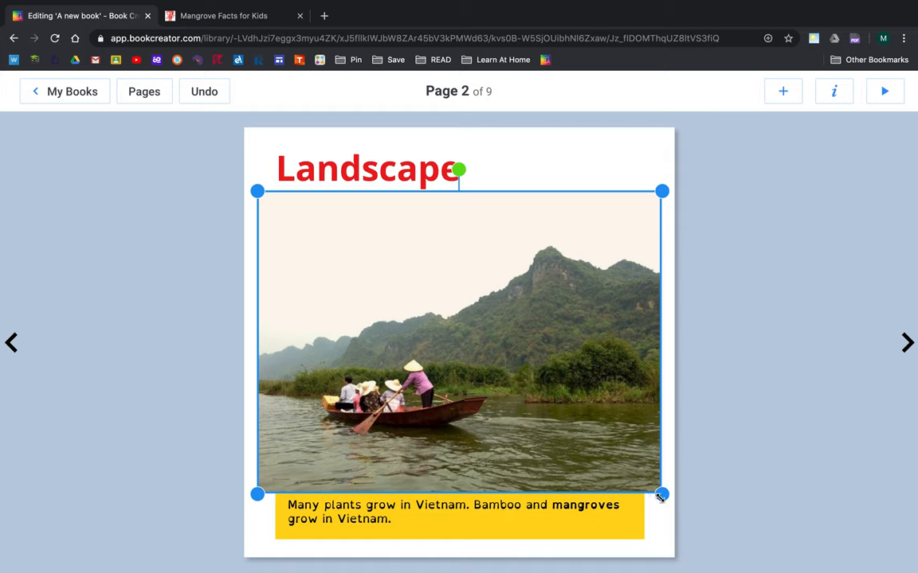
pyautogui.moveTo(661, 495); pyautogui.dragTo(464, 347)
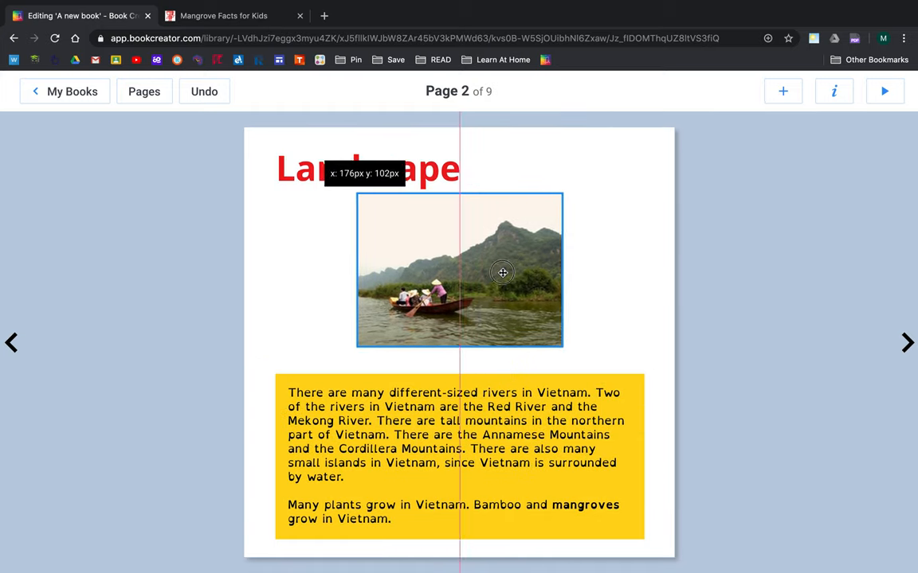
# Add the caption 'People are floating down the Red River.' and place it beside the photo
pyautogui.click(782, 90)
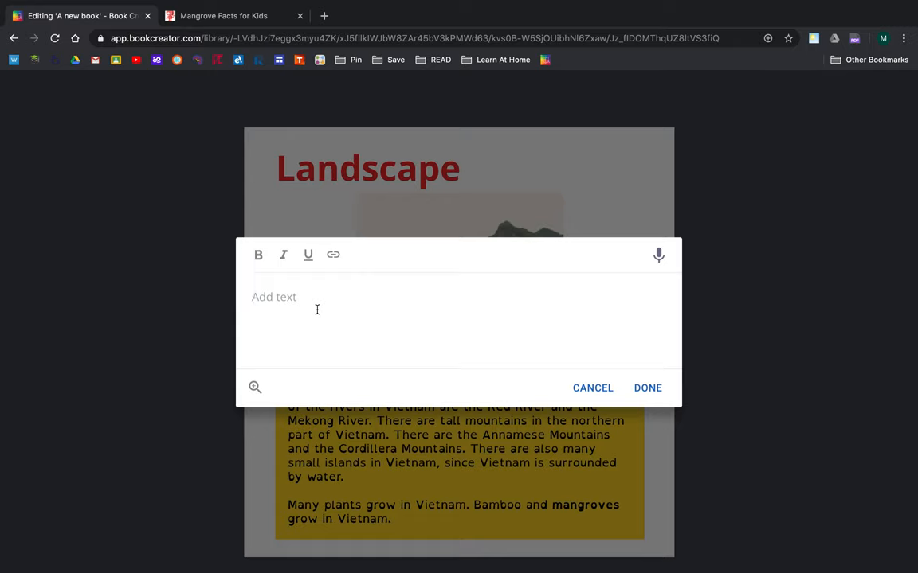
pyautogui.write('People')
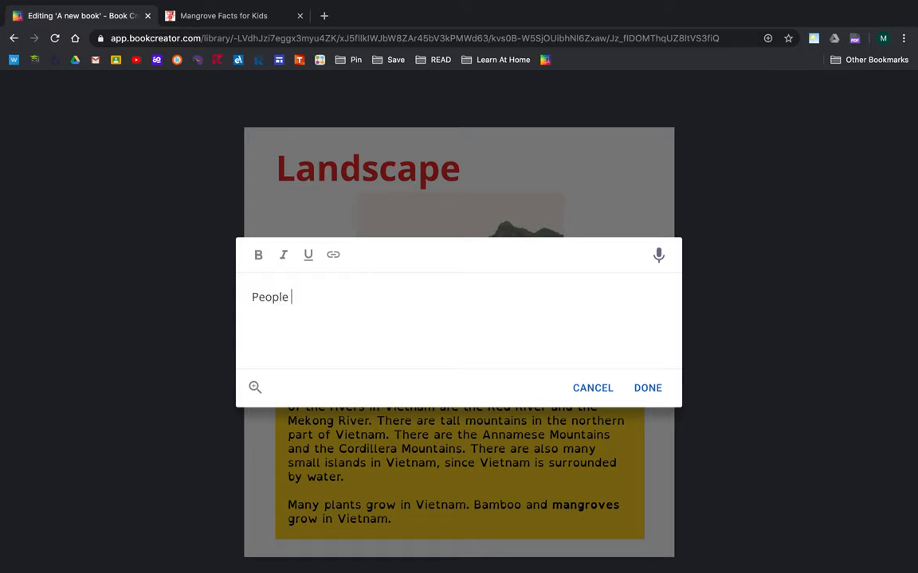
pyautogui.write('are floating down the Red River')
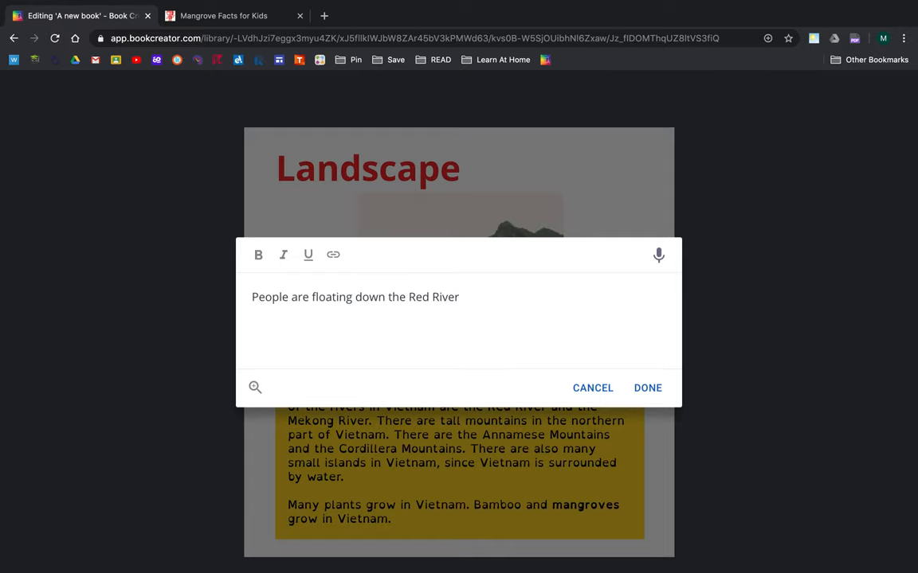
pyautogui.write('.')
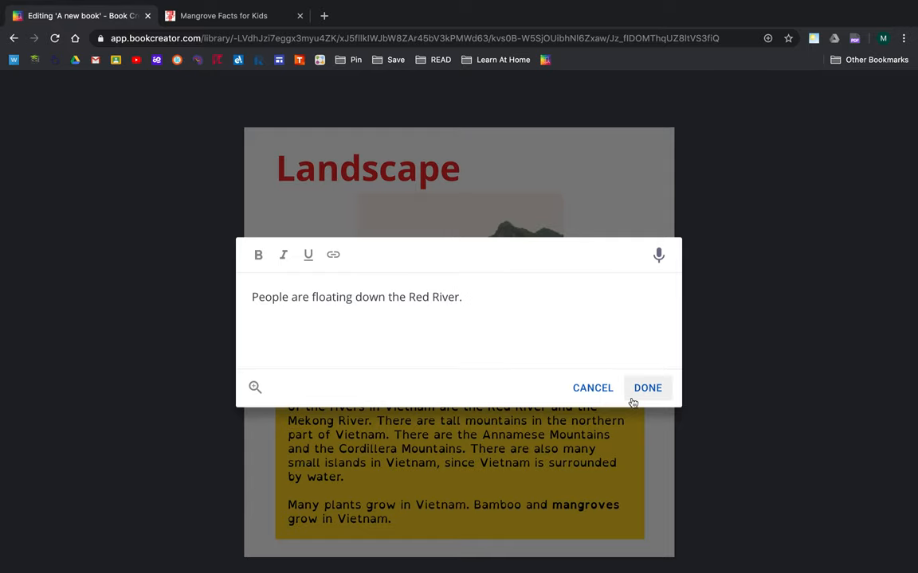
pyautogui.click(647, 387)
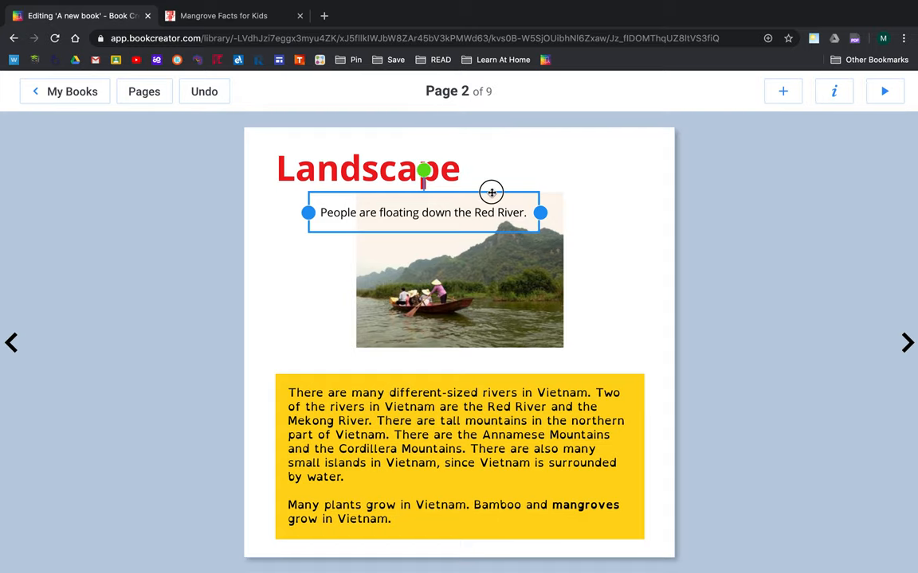
pyautogui.moveTo(422, 212); pyautogui.dragTo(459, 353)
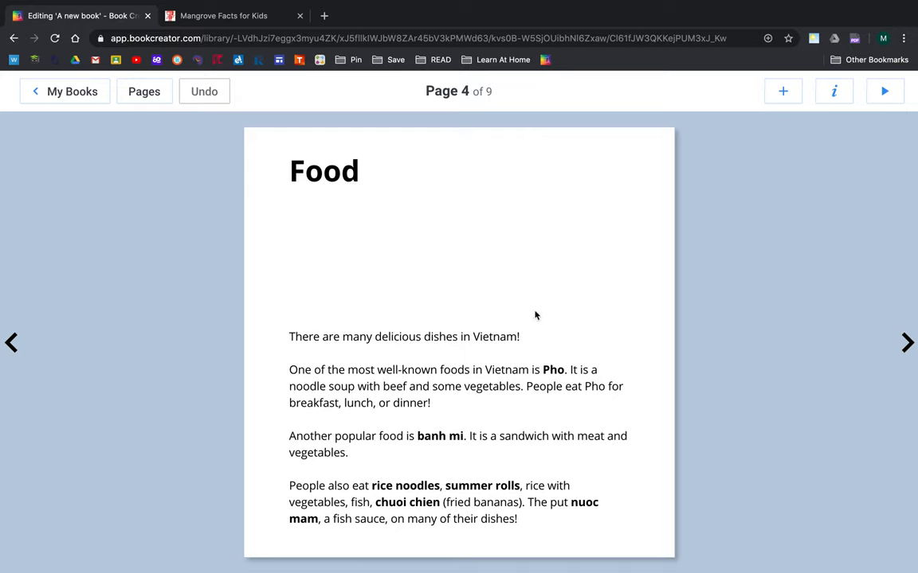
pyautogui.moveTo(556, 381)
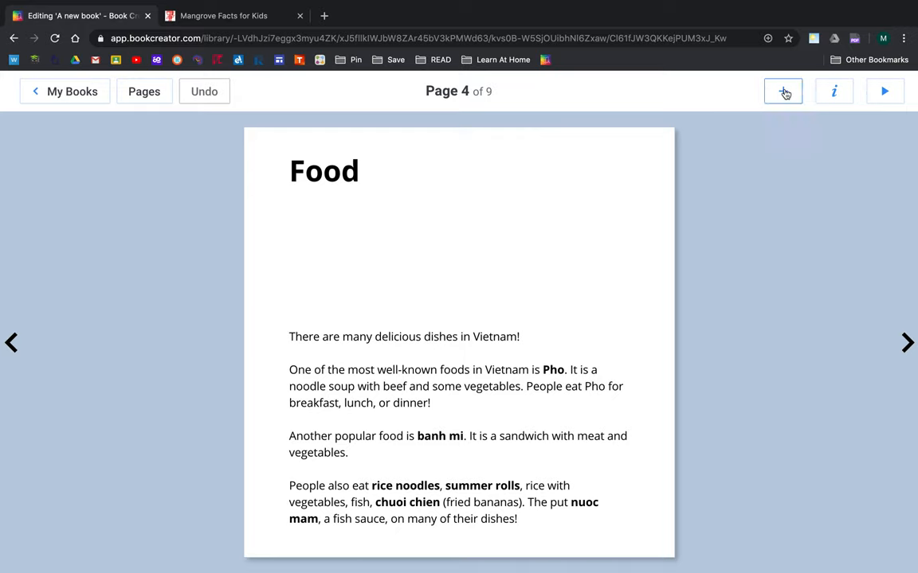
# Search images for 'pho', insert the beef pho photo, and resize it beside the title
pyautogui.click(782, 91)
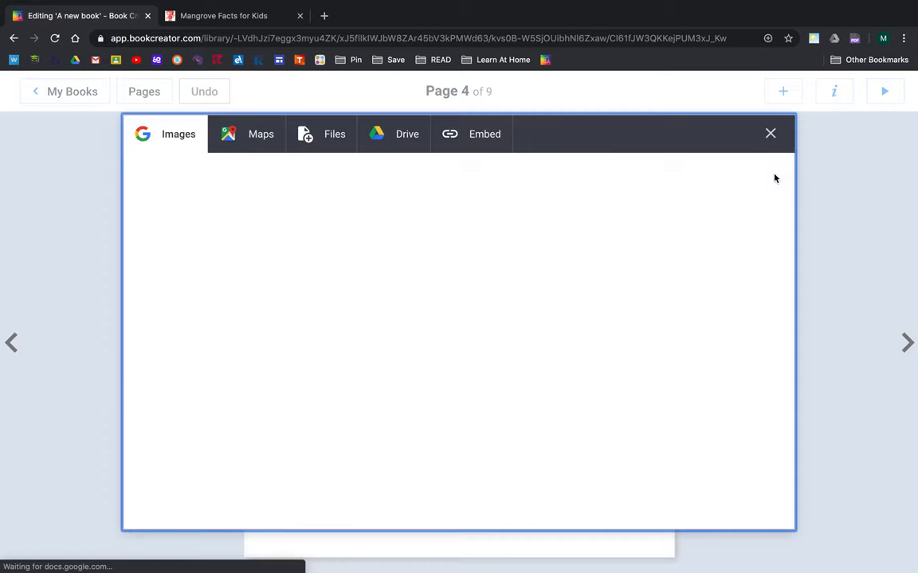
pyautogui.click(178, 134)
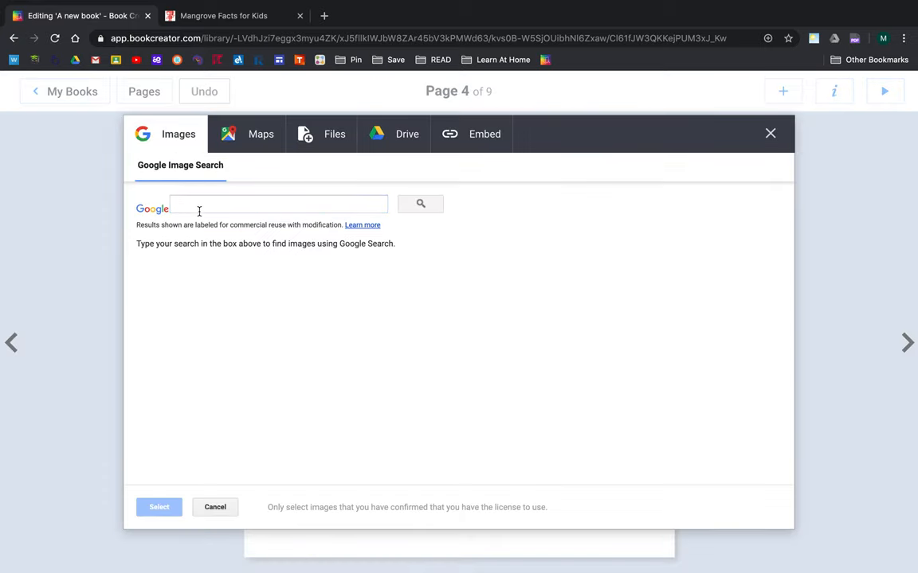
pyautogui.write('pho')
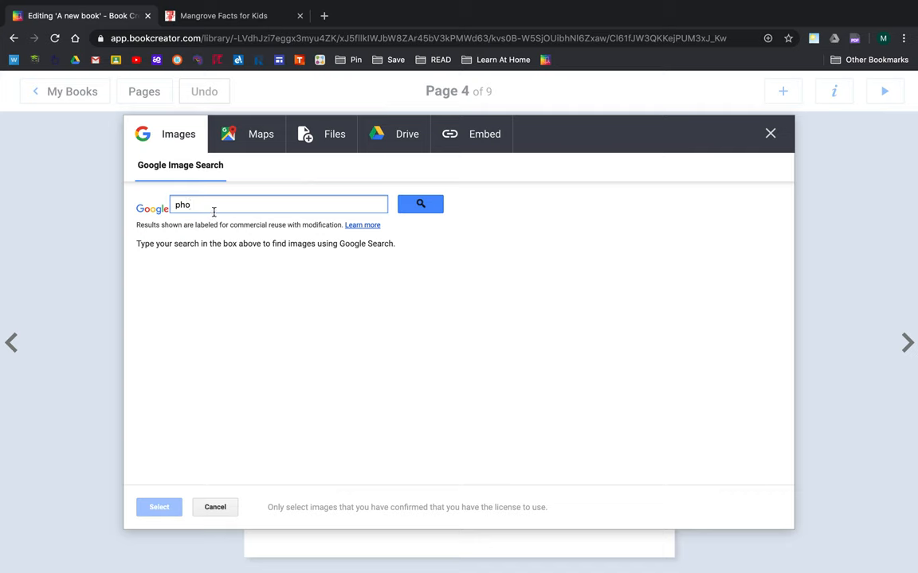
pyautogui.click(420, 204)
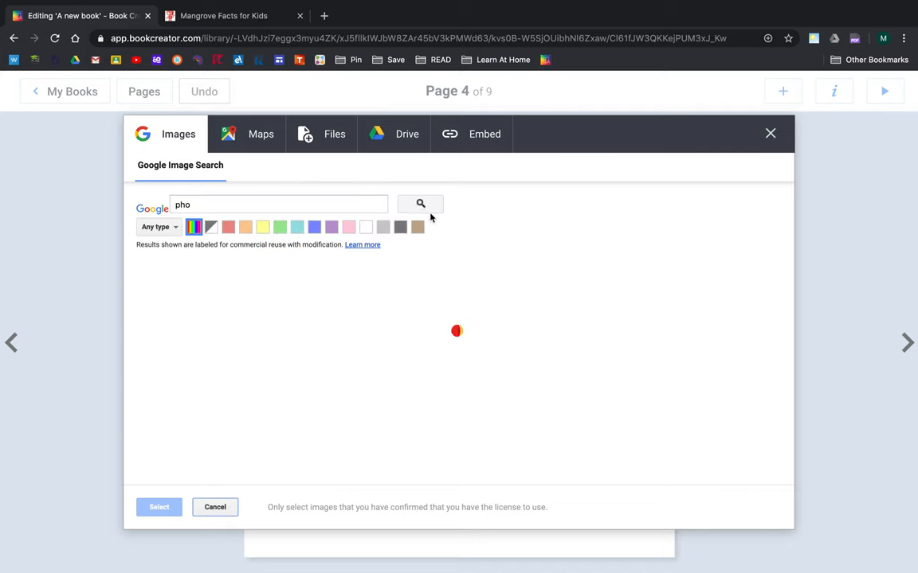
pyautogui.click(420, 204)
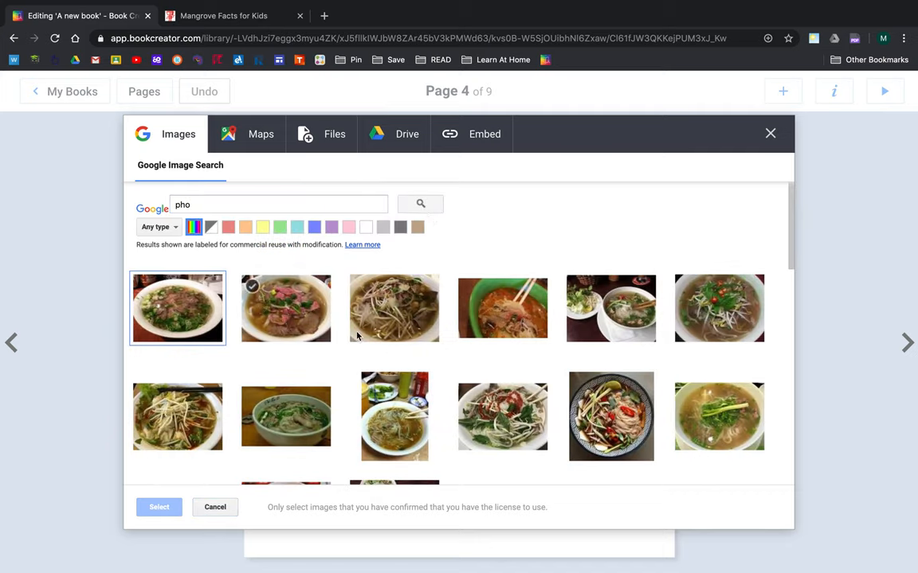
pyautogui.moveTo(309, 327)
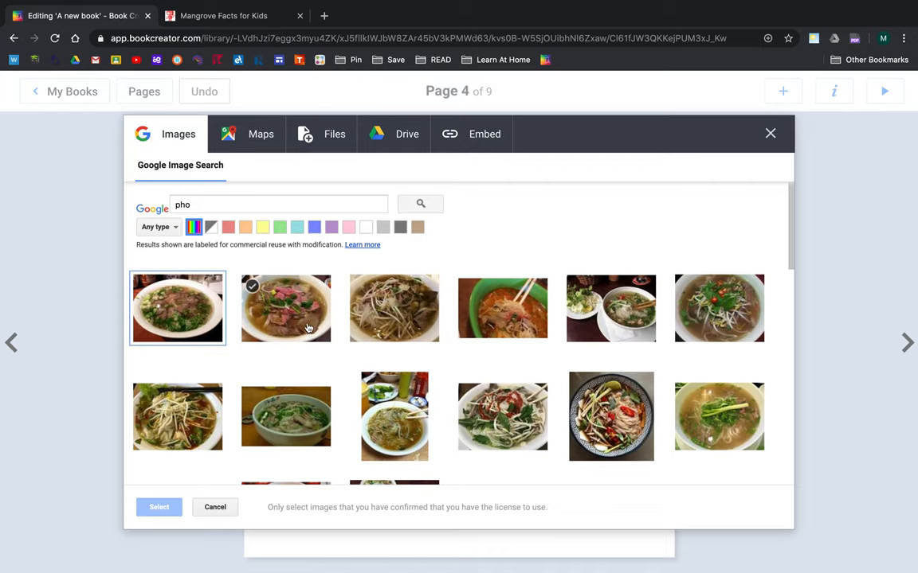
pyautogui.click(158, 507)
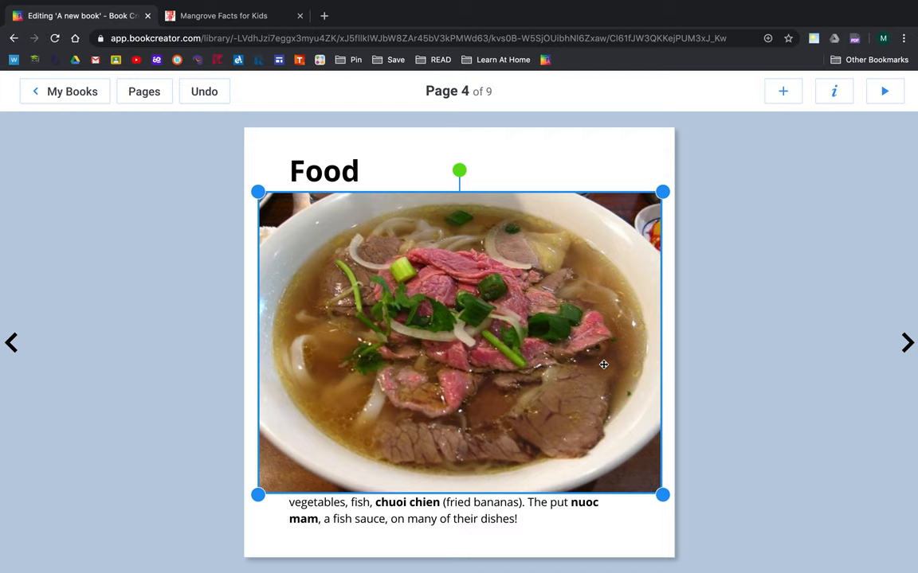
pyautogui.moveTo(663, 494); pyautogui.dragTo(452, 336)
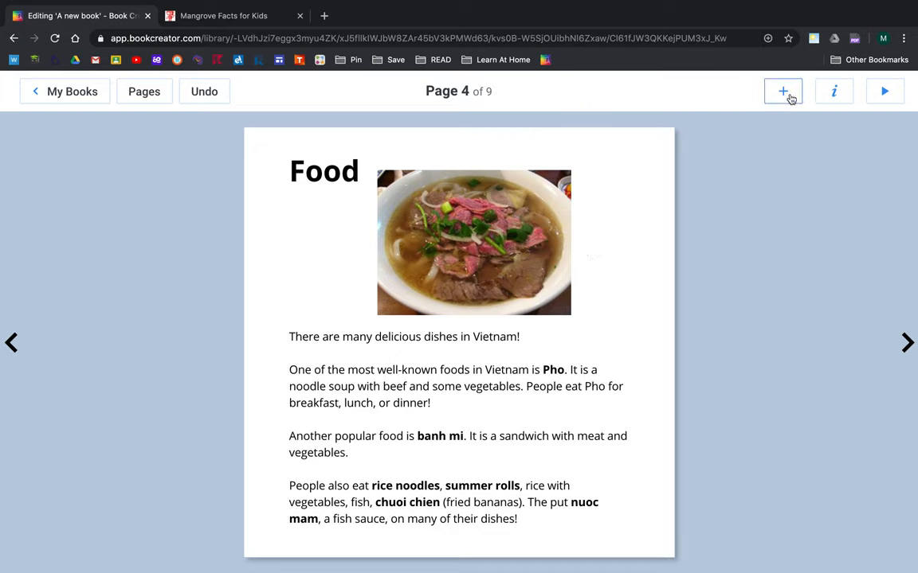
# Add the 'beef broth' and 'rice noodles' text labels to the Food page
pyautogui.click(782, 91)
pyautogui.write('beef b')
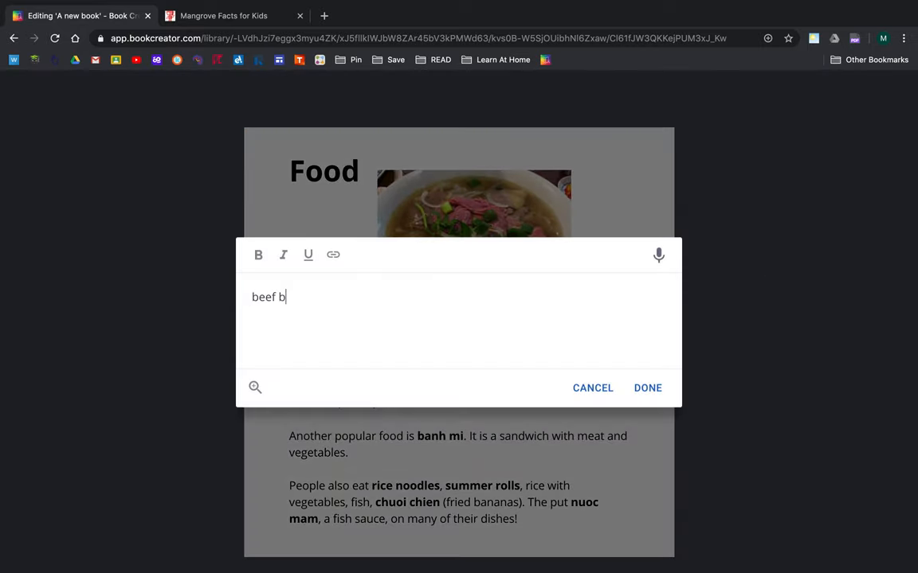
pyautogui.write('roth')
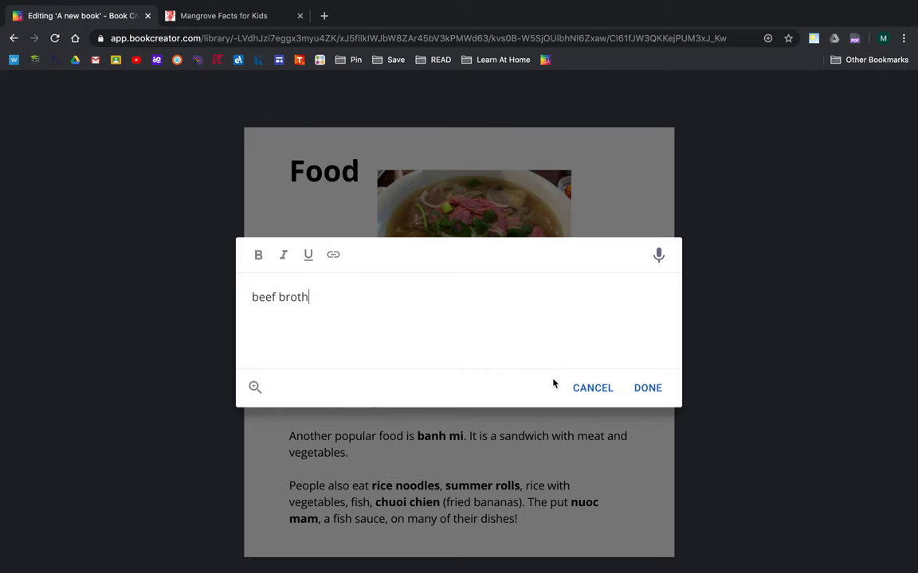
pyautogui.click(648, 387)
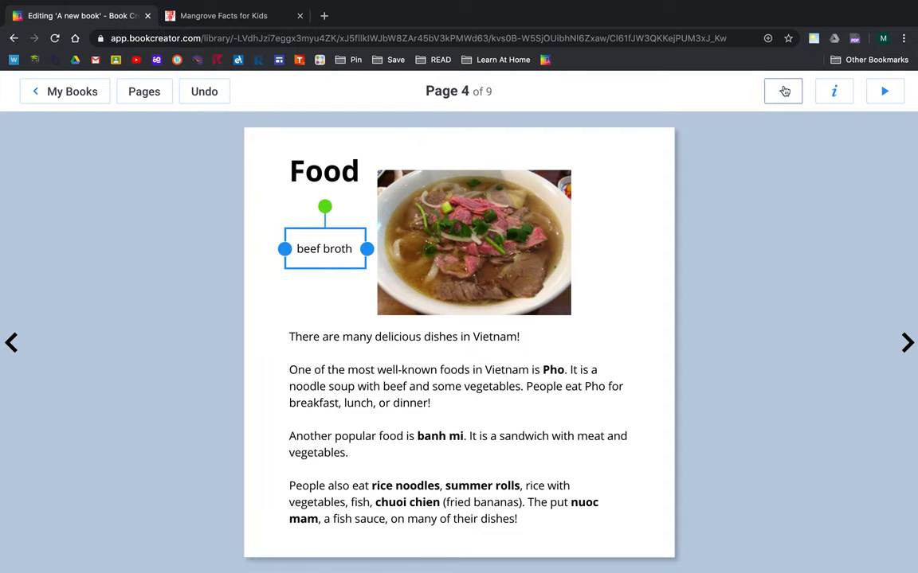
pyautogui.click(782, 91)
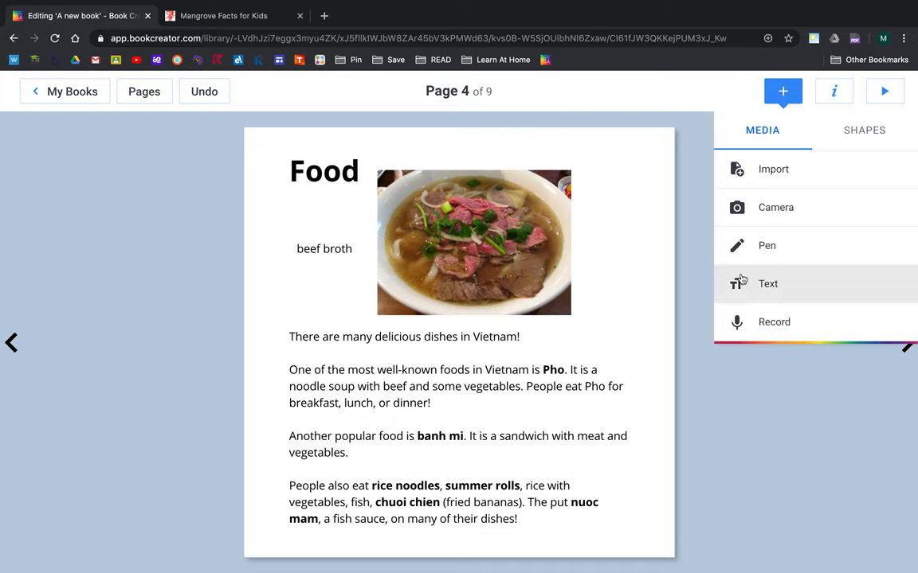
pyautogui.click(782, 91)
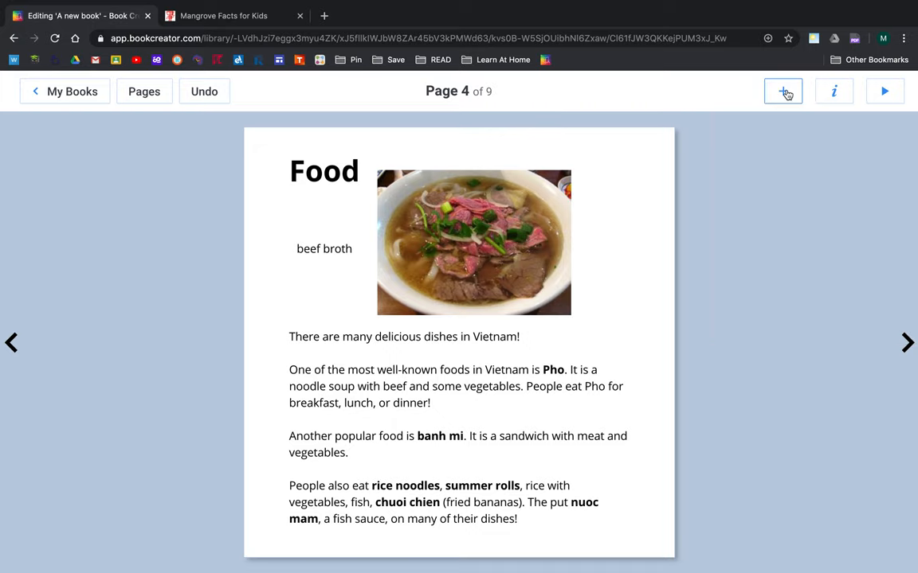
pyautogui.click(324, 248)
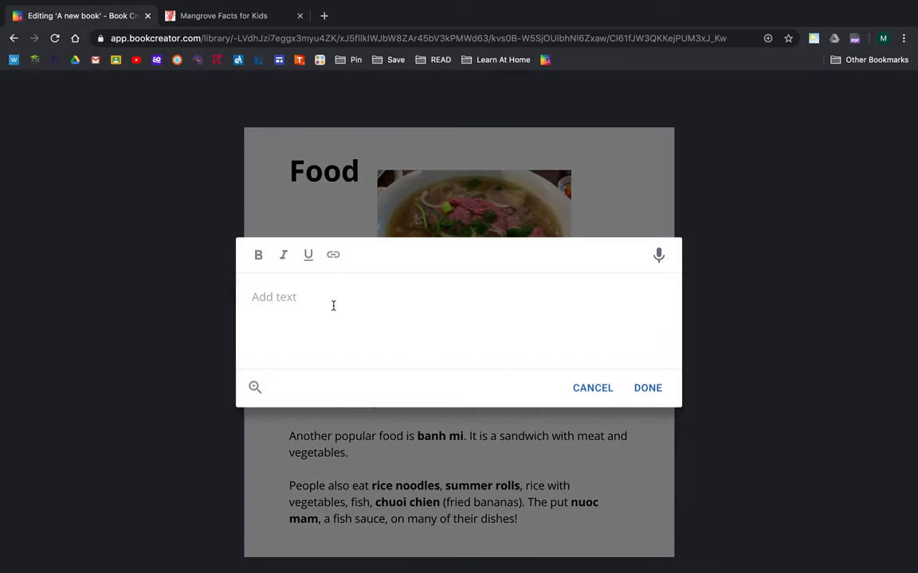
pyautogui.write('rice noodles')
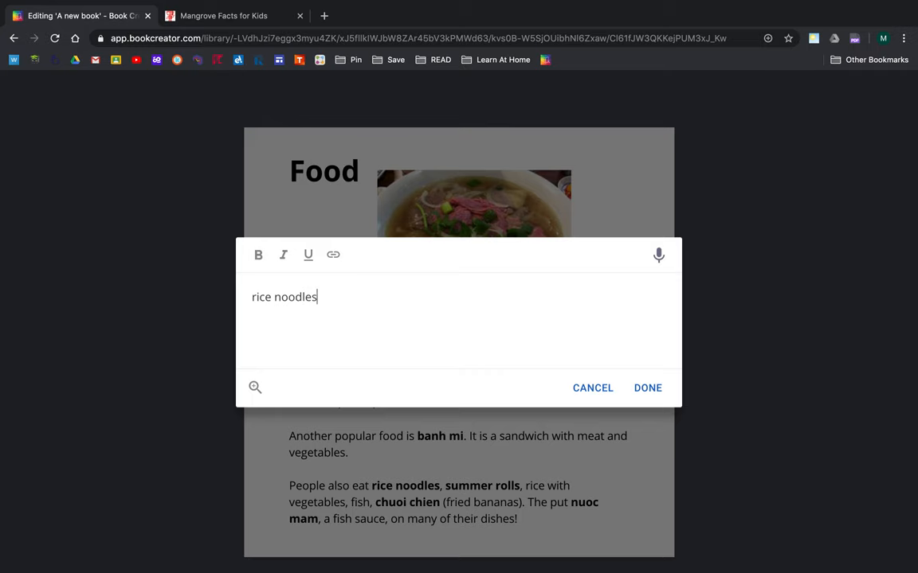
pyautogui.click(647, 388)
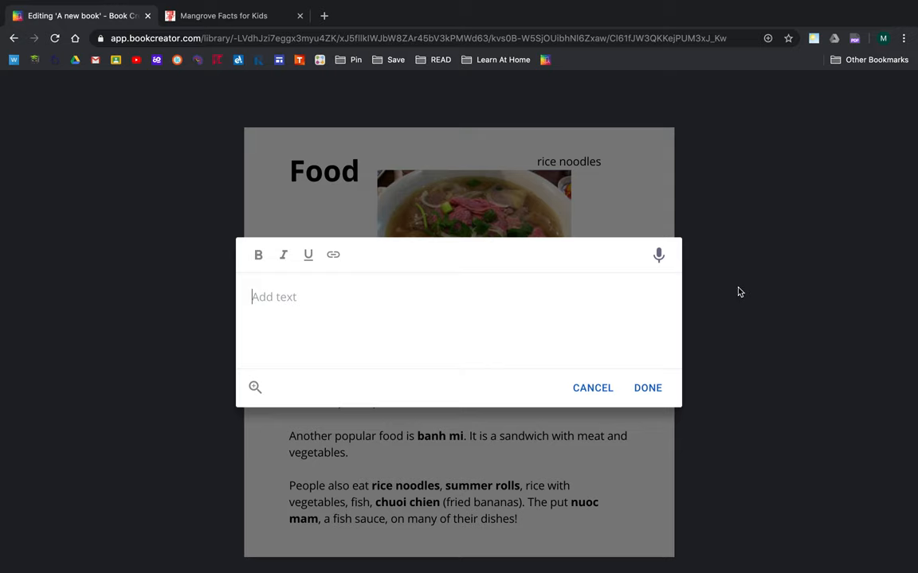
# Add the 'beef' label right of the photo and the 'herbs' label above it
pyautogui.write('beef')
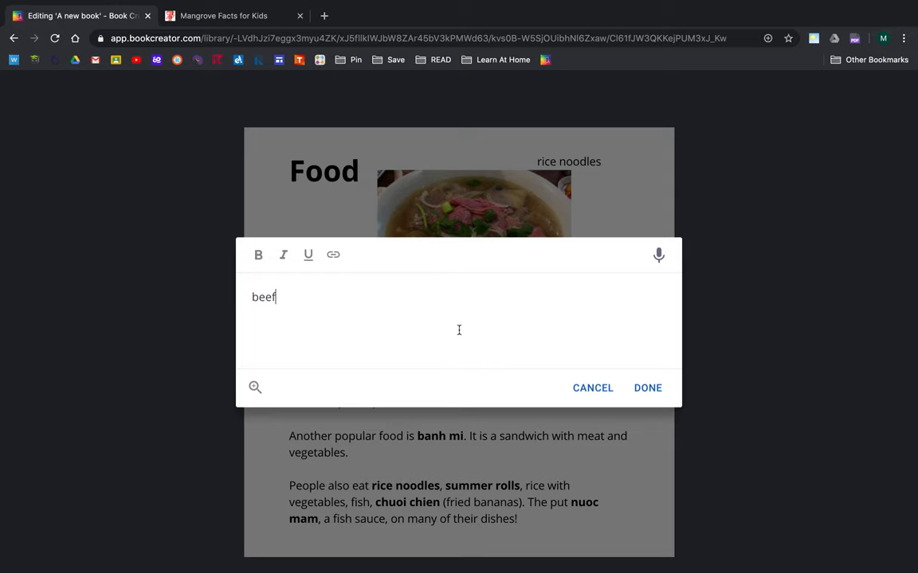
pyautogui.click(648, 388)
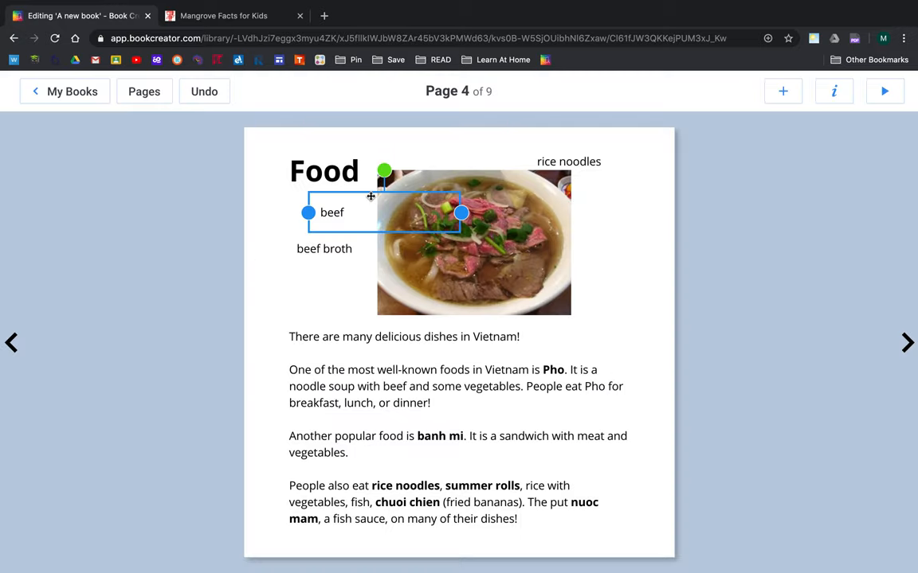
pyautogui.moveTo(384, 212); pyautogui.dragTo(647, 281)
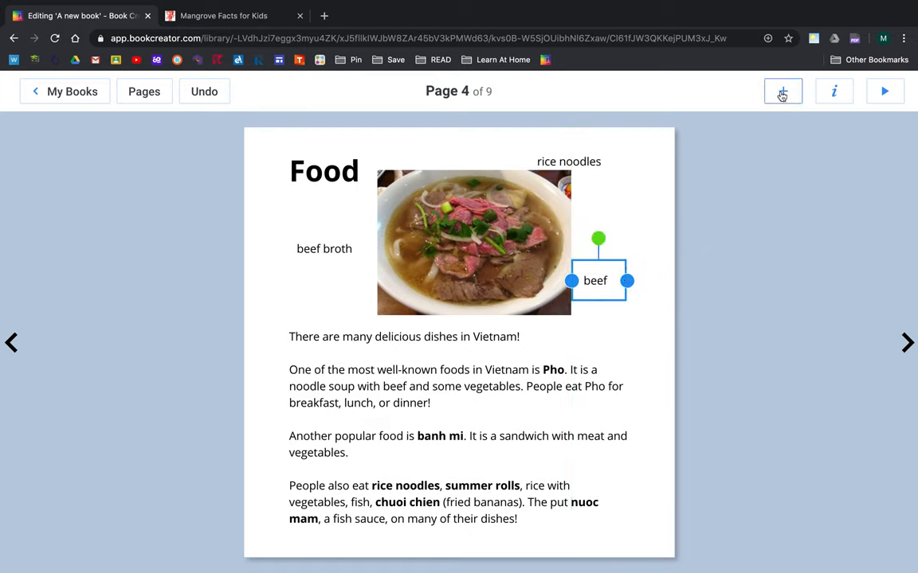
pyautogui.click(782, 91)
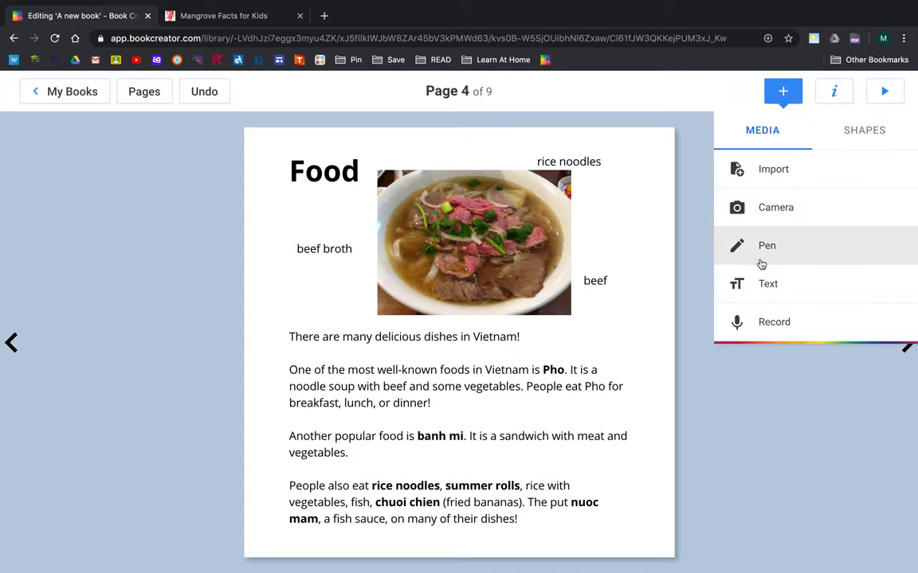
pyautogui.click(767, 283)
pyautogui.write('herbs')
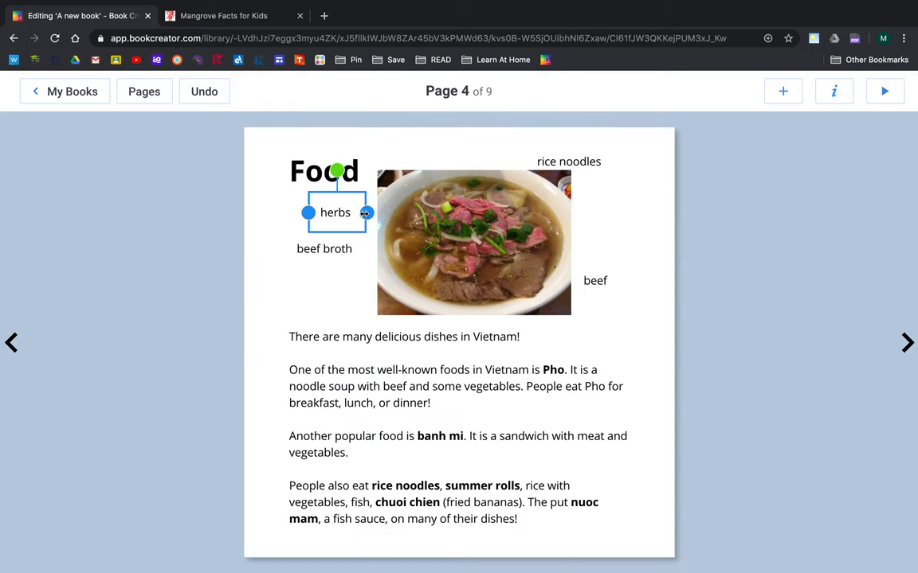
pyautogui.moveTo(335, 212); pyautogui.dragTo(444, 161)
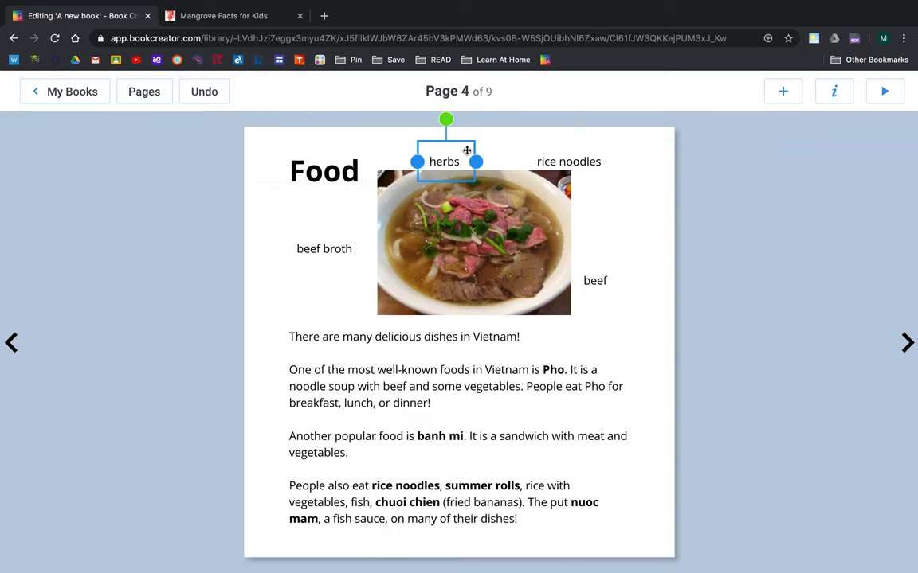
# Draw pen lines from the beef broth, herbs and rice noodles labels into the bowl
pyautogui.click(782, 91)
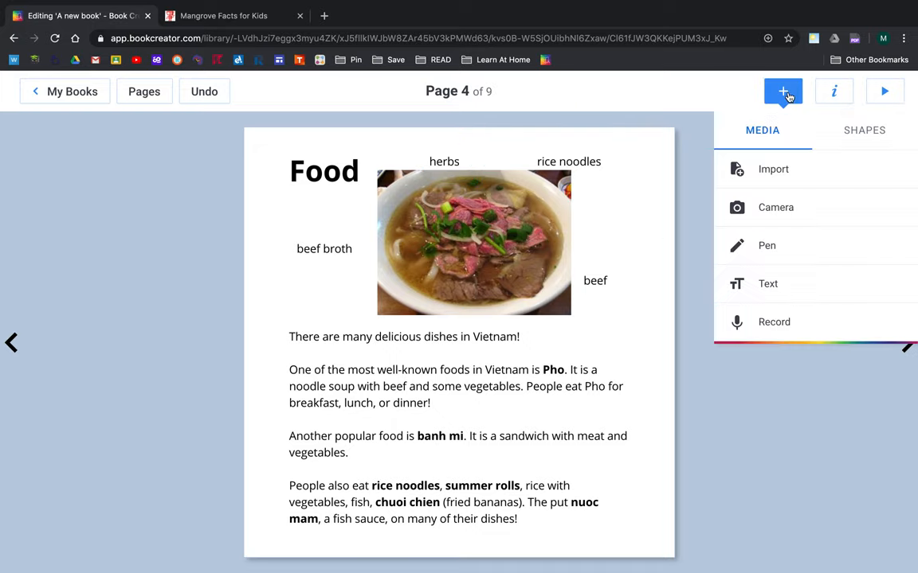
pyautogui.moveTo(776, 255)
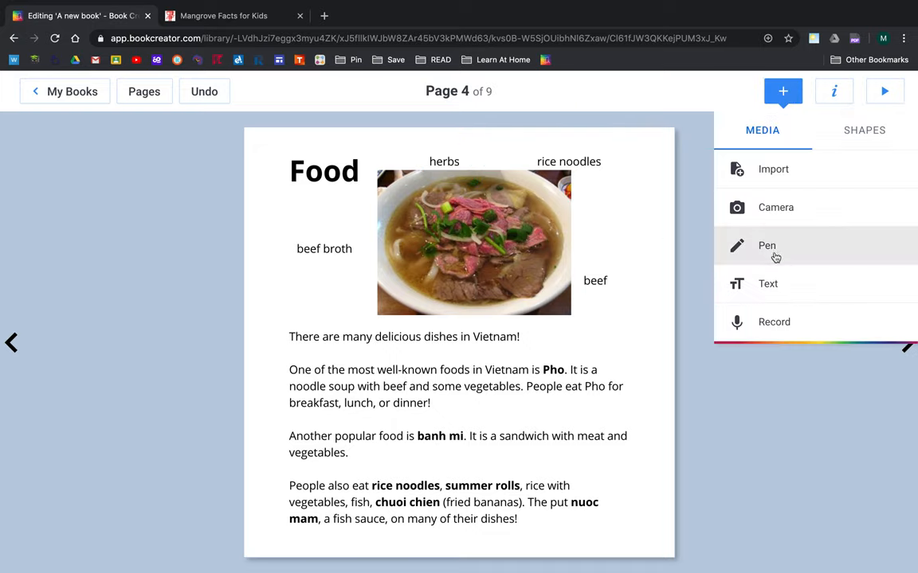
pyautogui.click(767, 246)
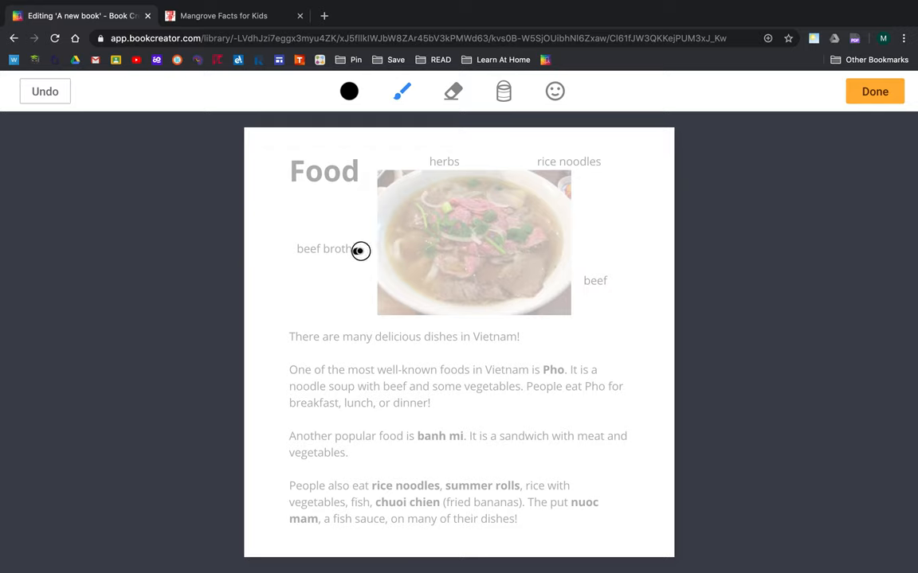
pyautogui.moveTo(360, 252); pyautogui.dragTo(399, 261)
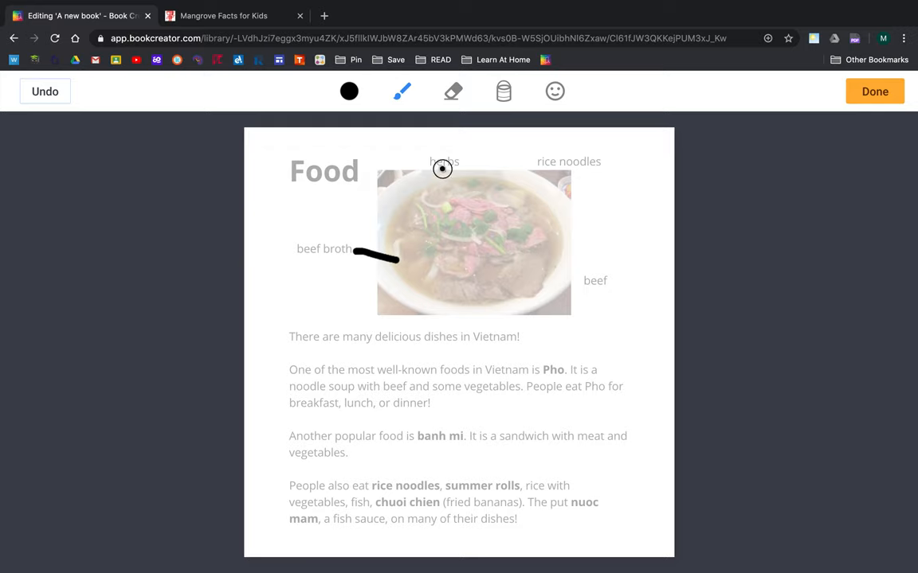
pyautogui.moveTo(442, 171); pyautogui.dragTo(454, 227)
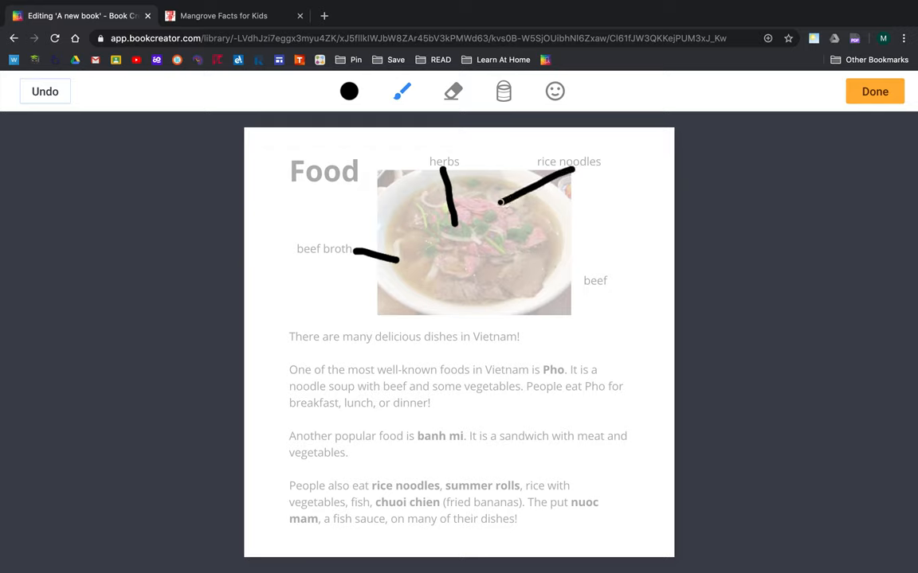
pyautogui.moveTo(582, 282); pyautogui.dragTo(540, 272)
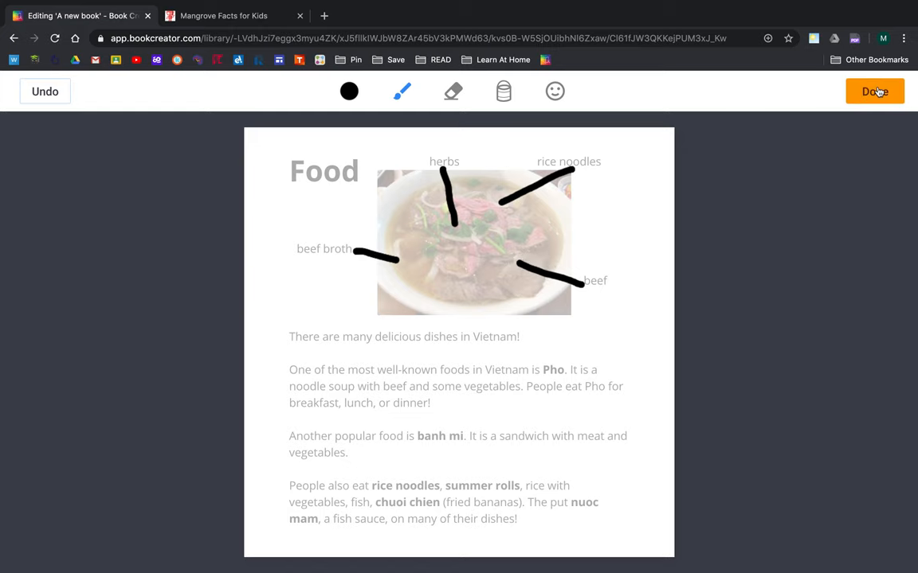
pyautogui.click(874, 91)
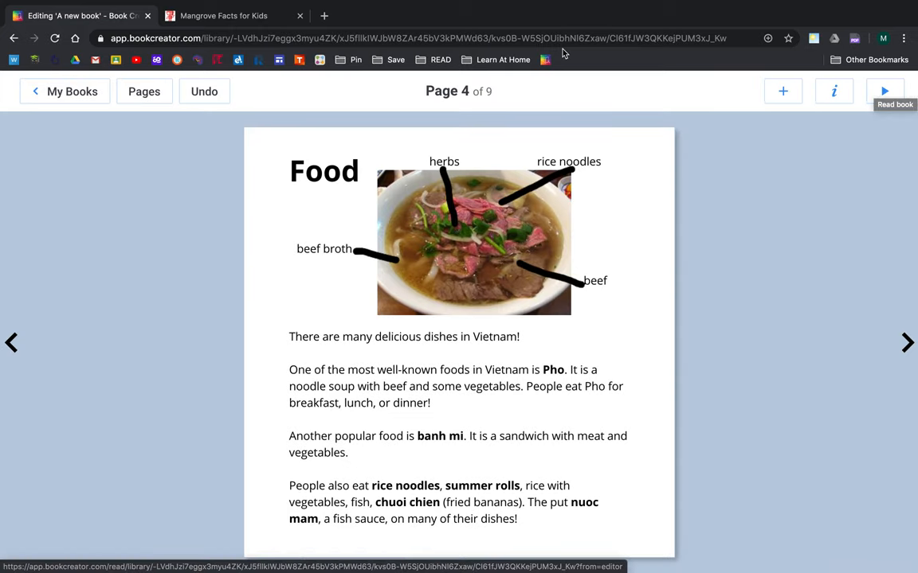
pyautogui.moveTo(643, 284)
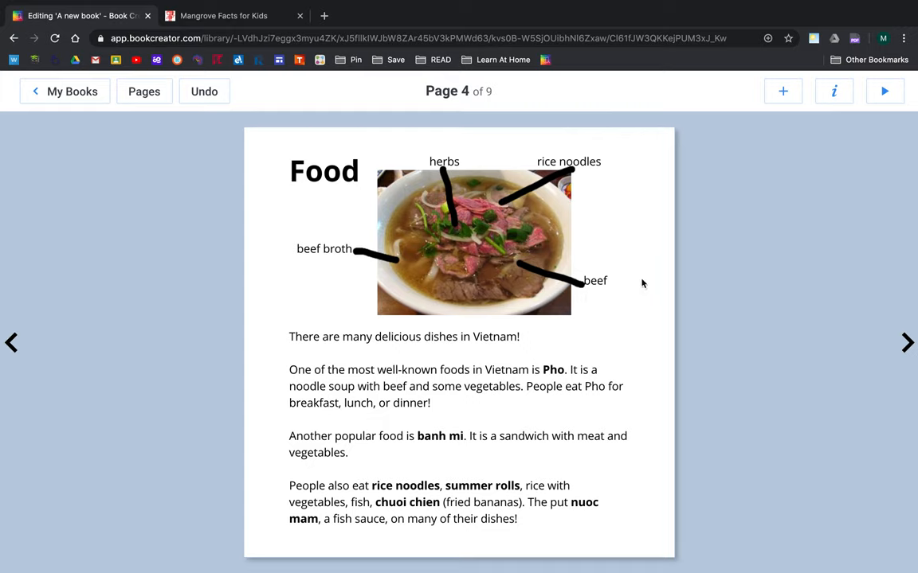
pyautogui.click(12, 343)
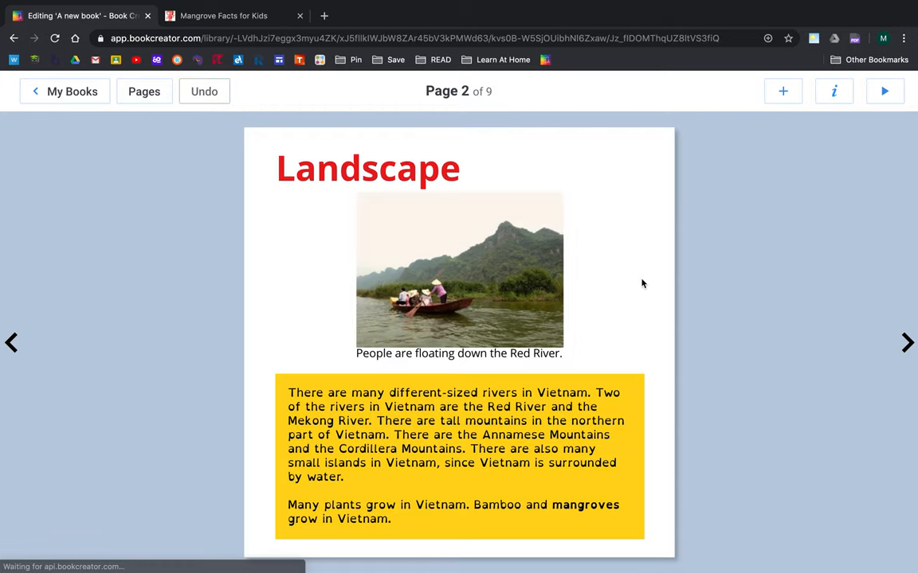
pyautogui.click(906, 343)
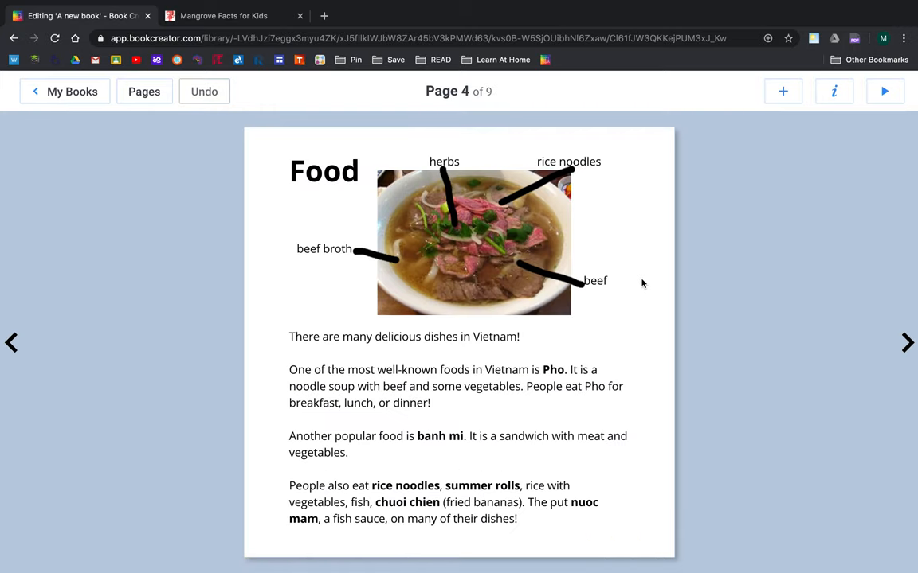
pyautogui.click(907, 342)
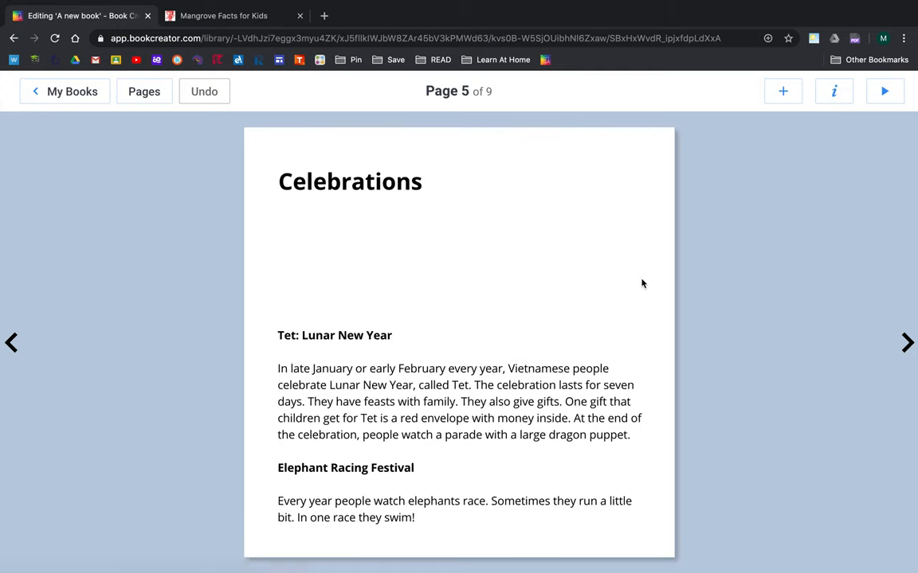
pyautogui.click(12, 341)
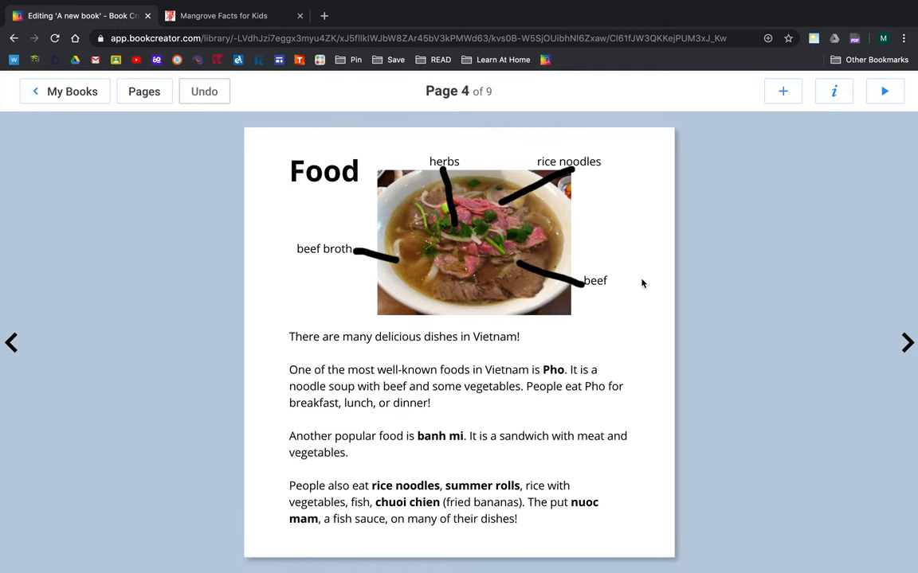